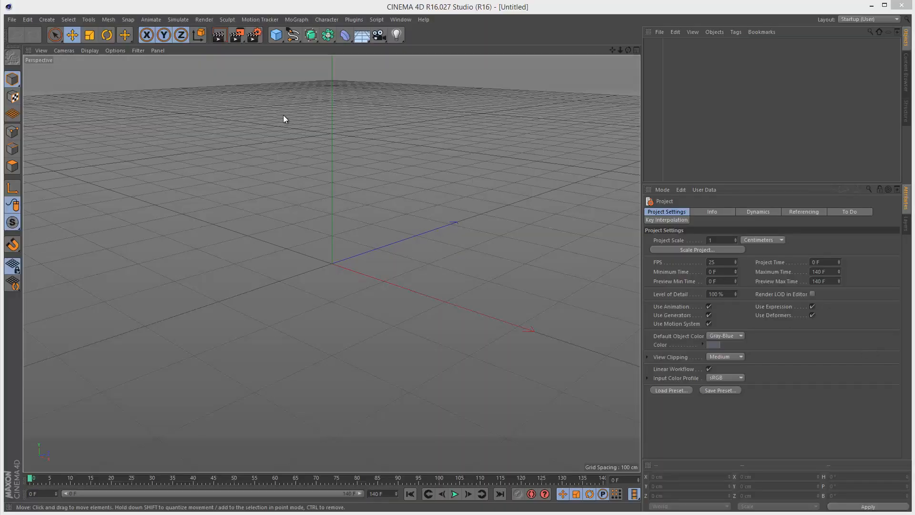
Step: Add a Sphere and switch its polygon Type from Standard to Icosahedron
click(275, 34)
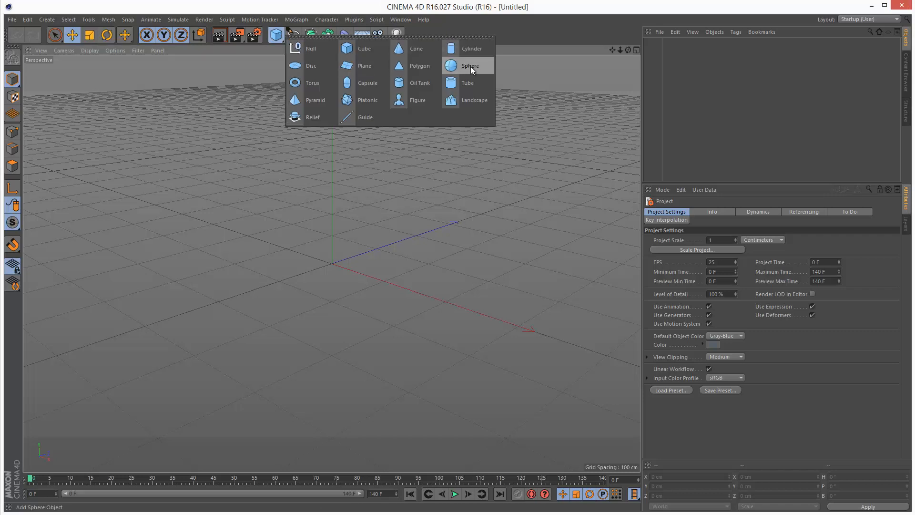
click(470, 65)
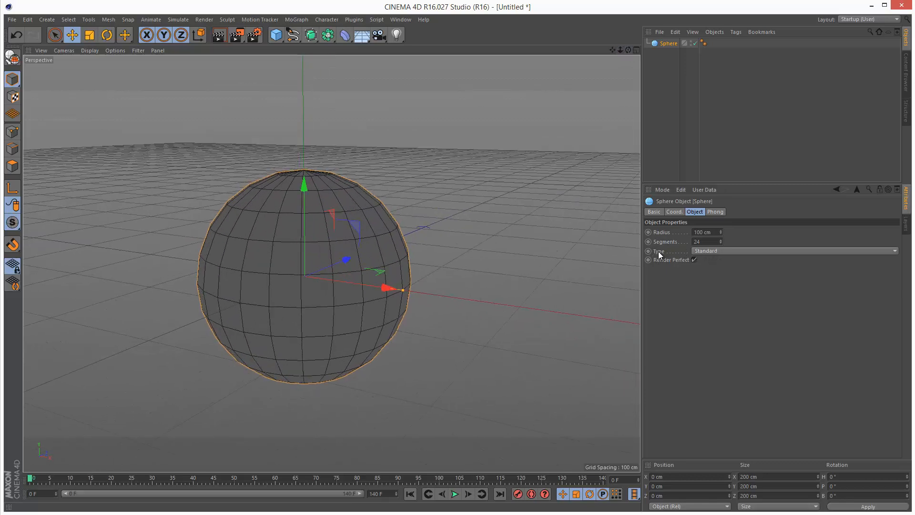
click(794, 250)
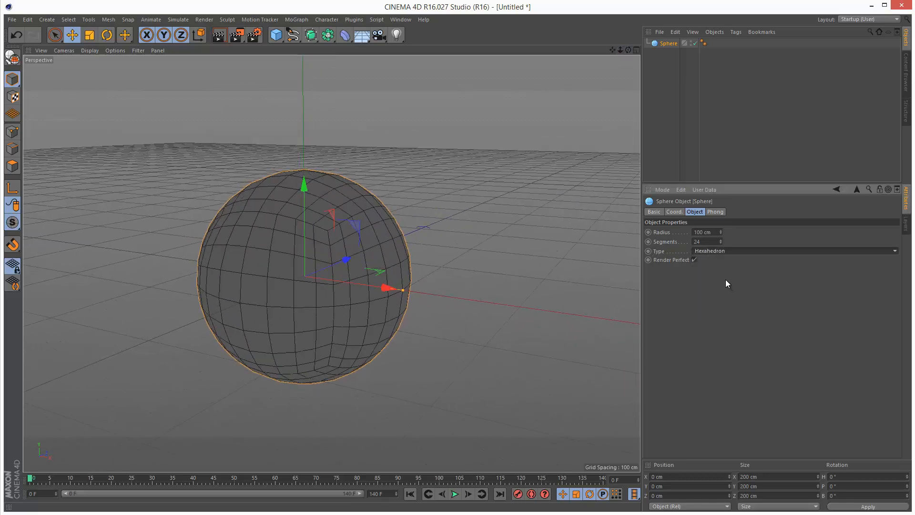
mouse_move(246, 216)
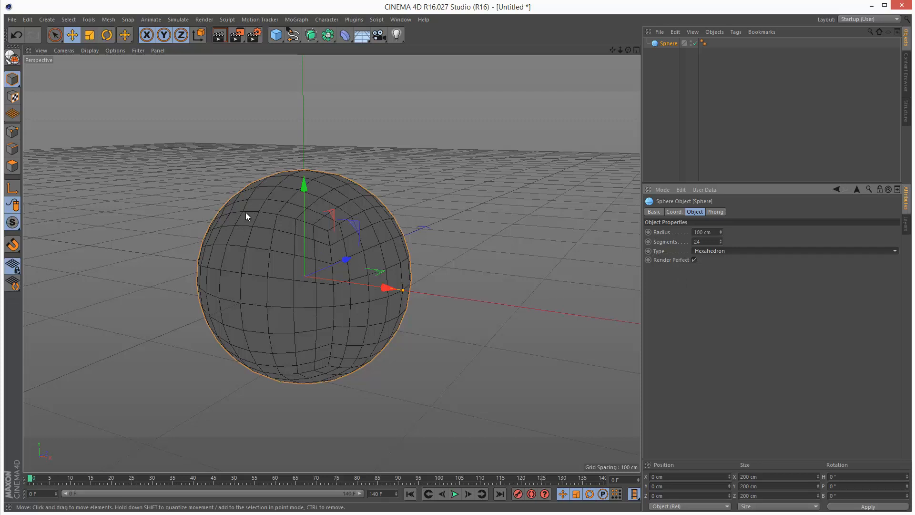
click(793, 250)
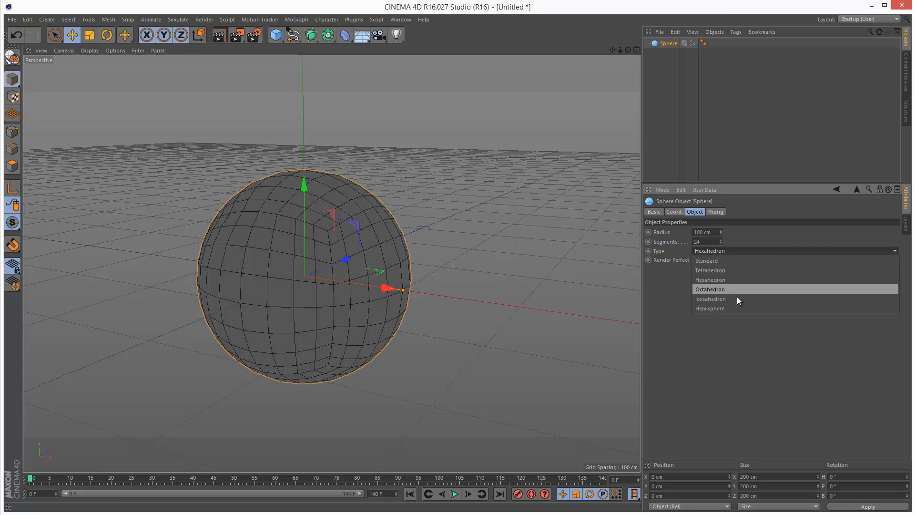
click(711, 298)
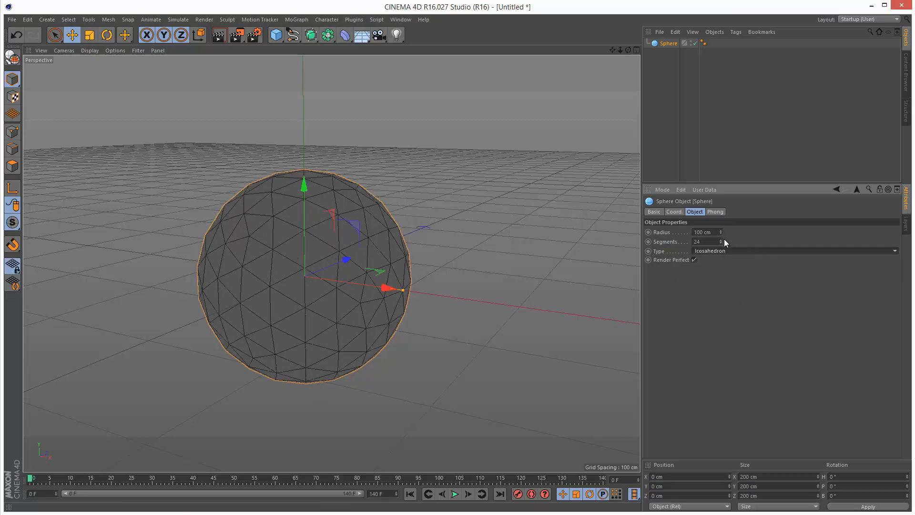
click(793, 250)
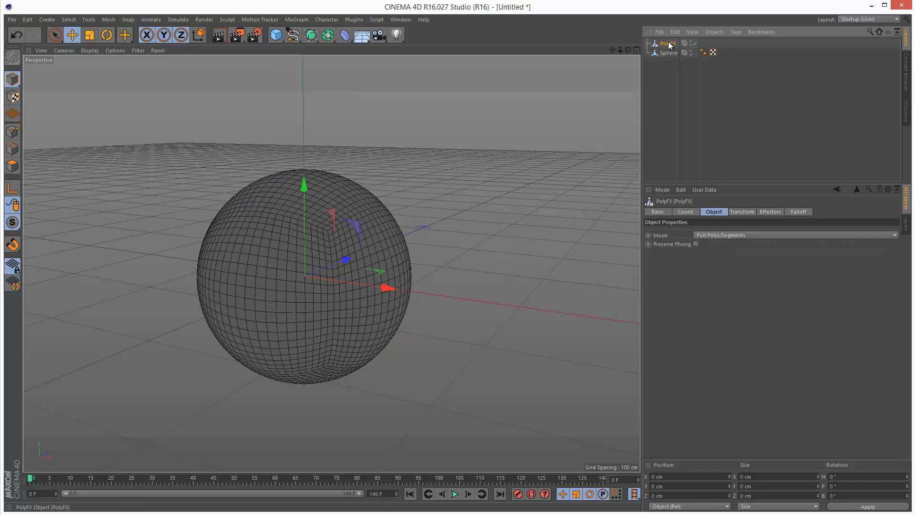
Step: Drag PolyFX onto the Sphere in the Object Manager to make it a child
drag(668, 52, 667, 42)
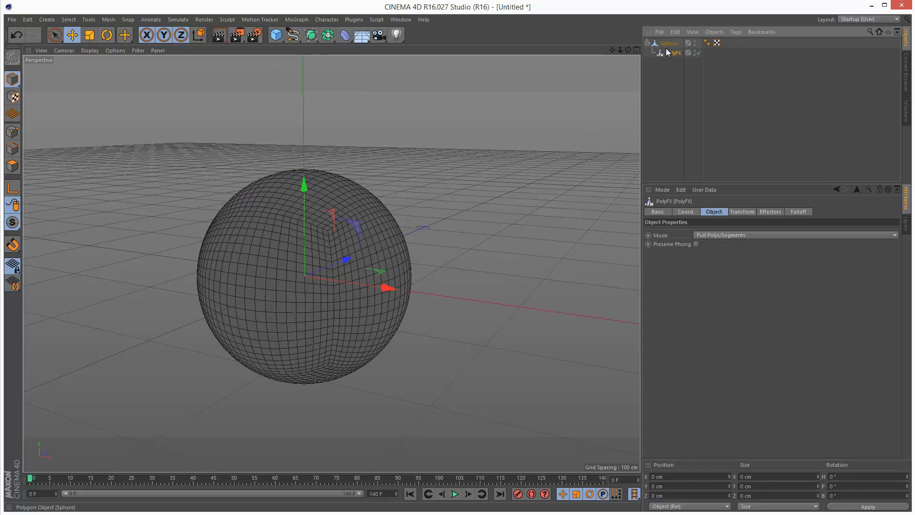
click(668, 43)
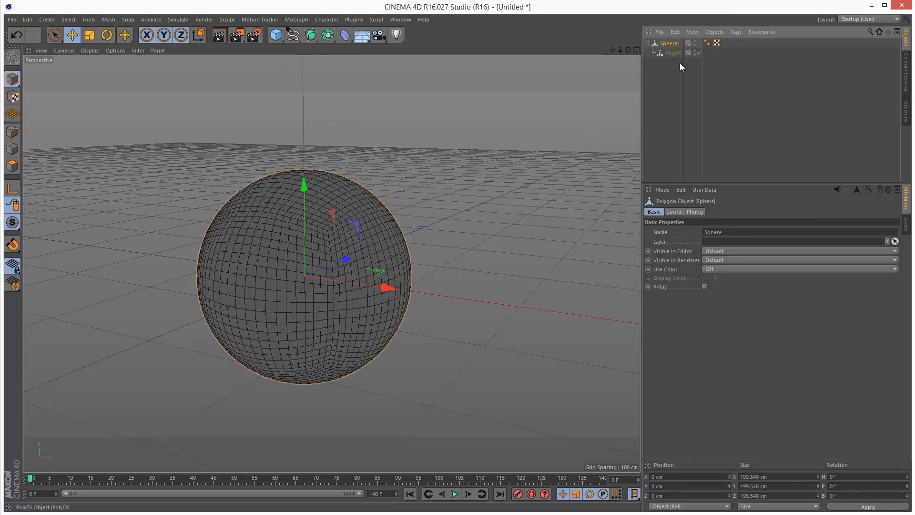
click(676, 52)
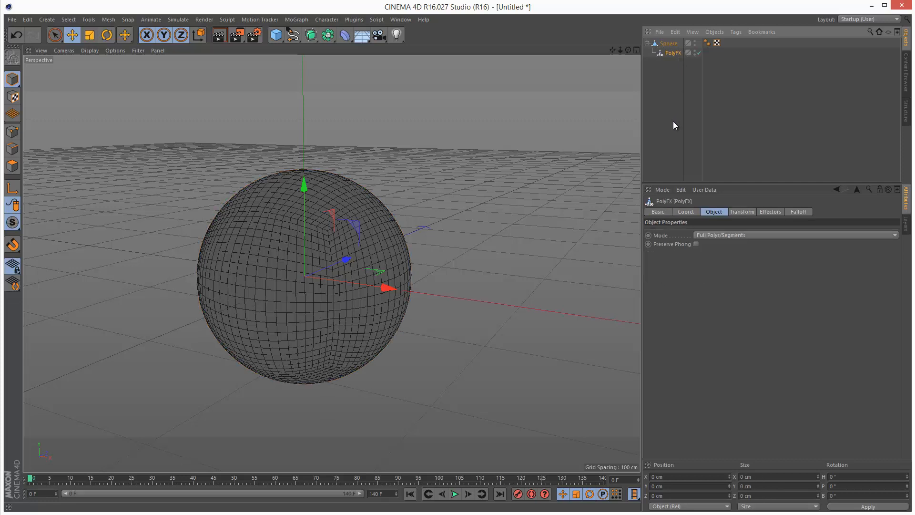
mouse_move(265, 35)
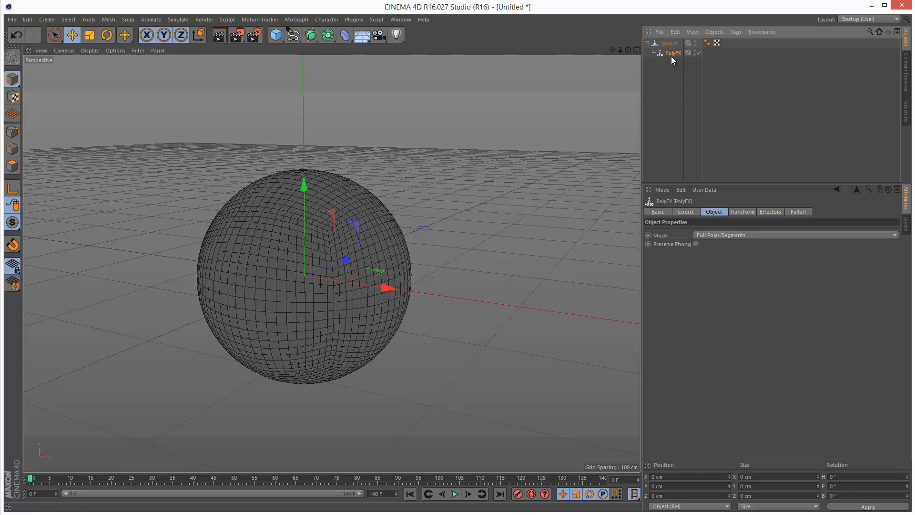
mouse_move(260, 21)
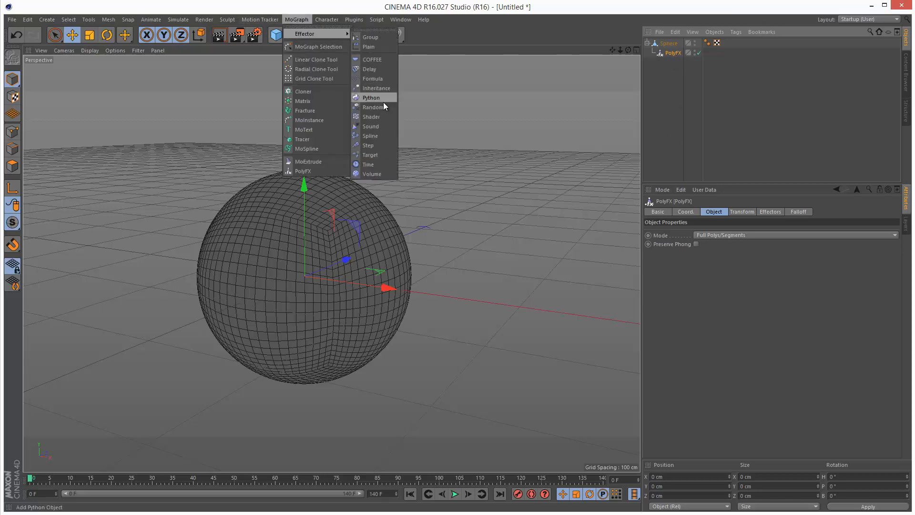
Step: Add a Random effector and set its falloff shape to Sphere
click(373, 107)
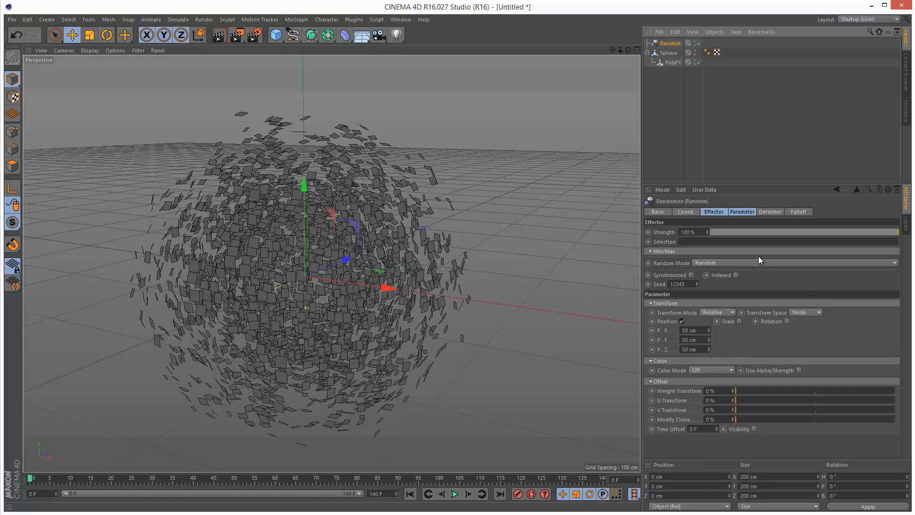
mouse_move(777, 199)
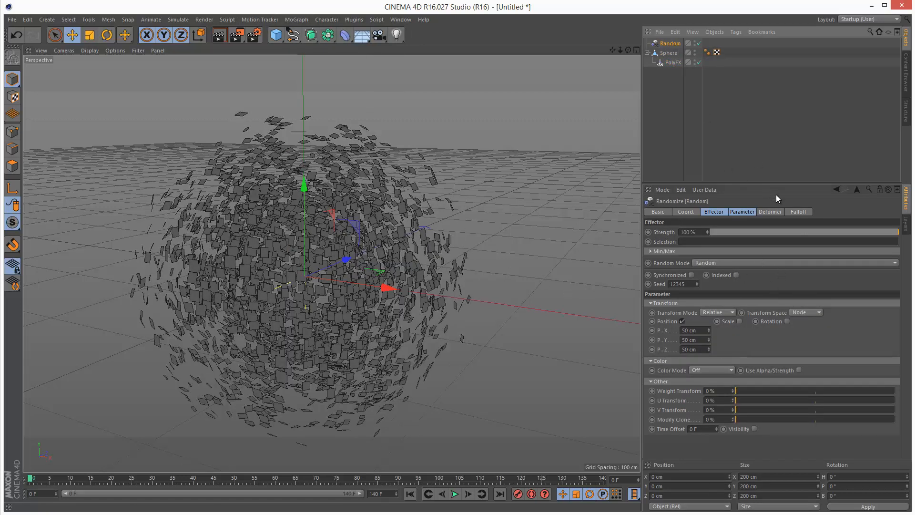
click(798, 211)
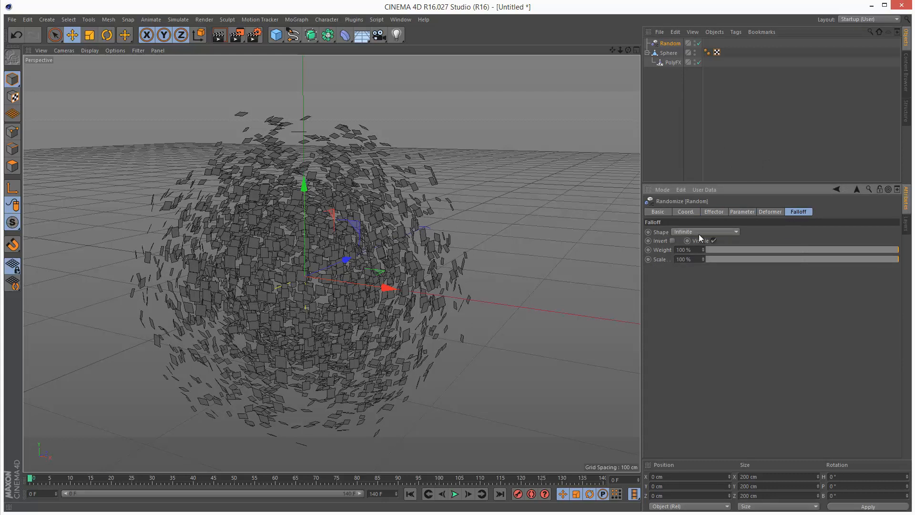
click(704, 232)
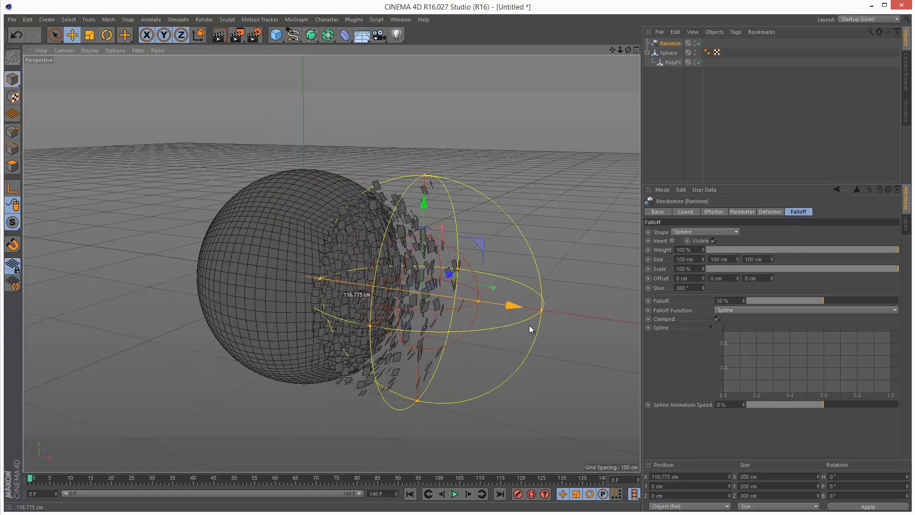
Step: Stretch the spherical falloff taller and move it beside the sphere
drag(520, 303, 272, 275)
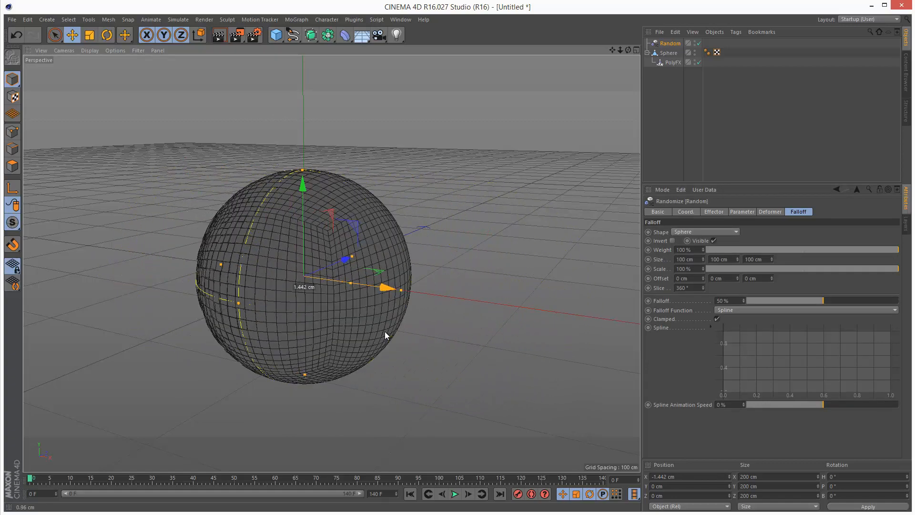
drag(301, 186, 306, 129)
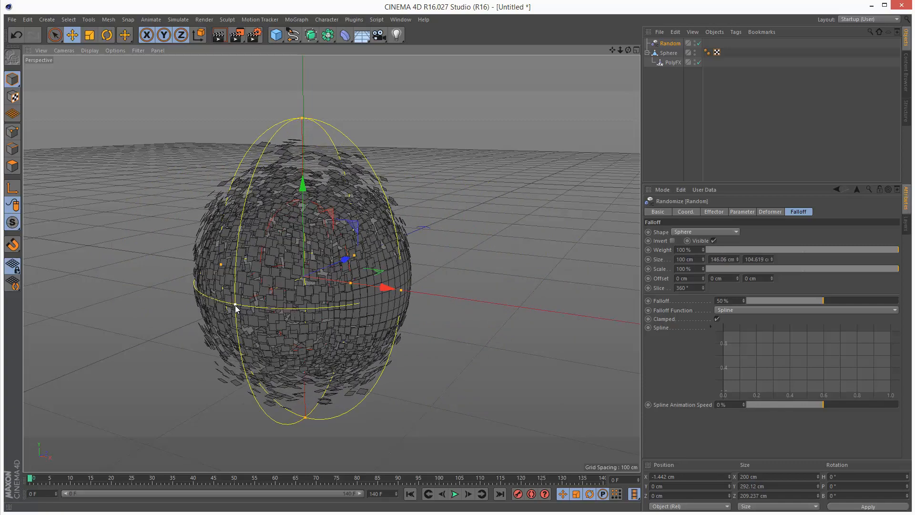
drag(382, 289, 551, 309)
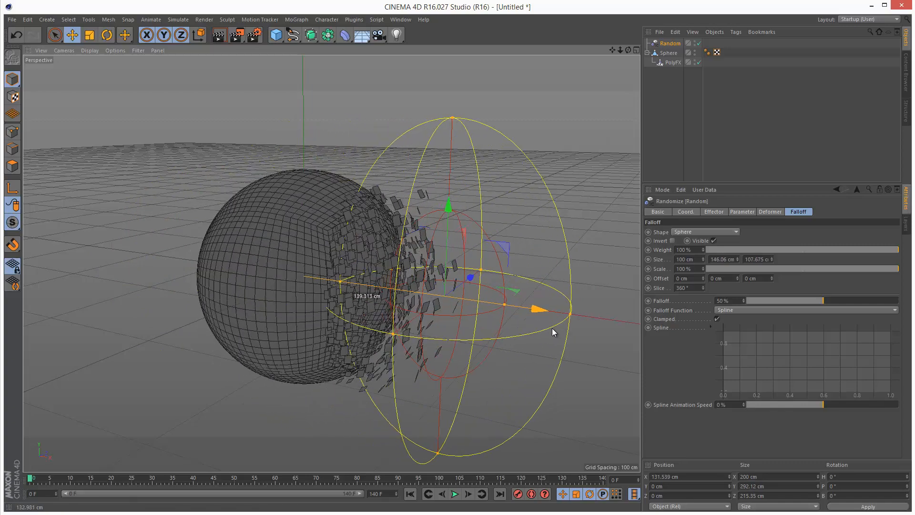
drag(549, 309, 318, 277)
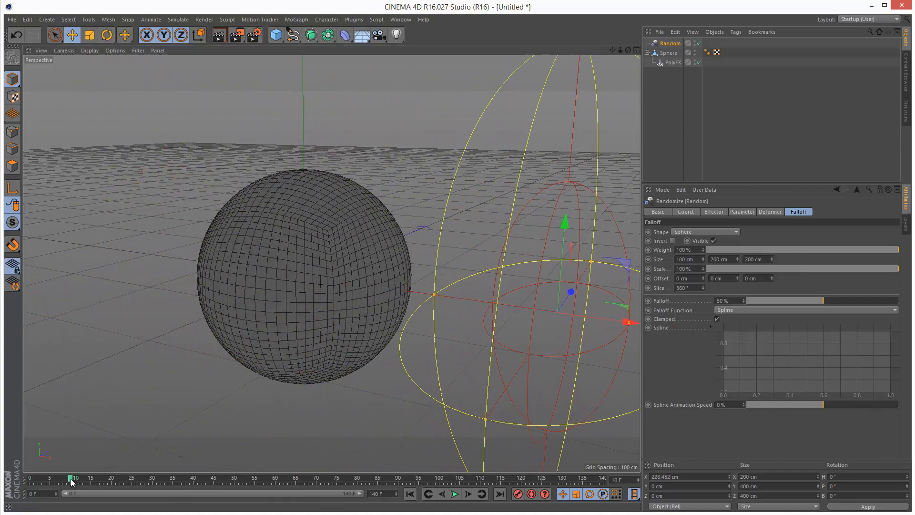
Step: Jump the timeline to frame 10
click(684, 211)
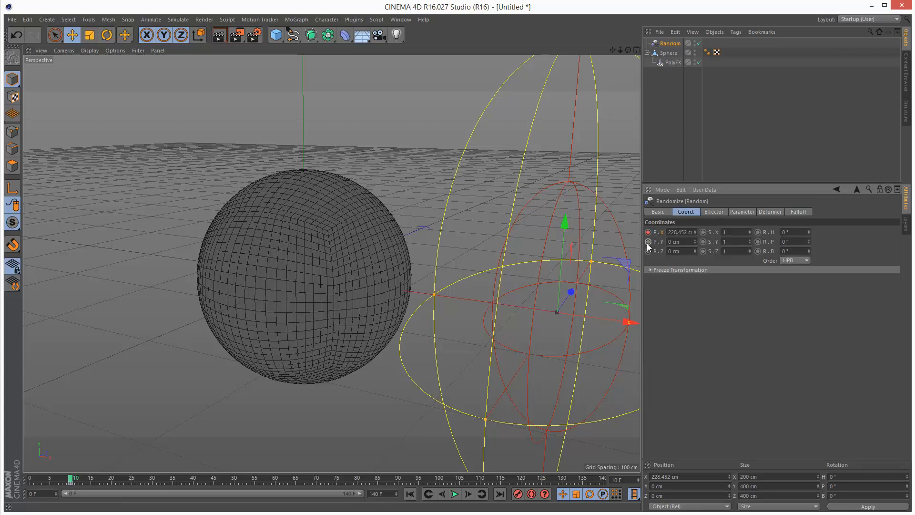
mouse_move(364, 484)
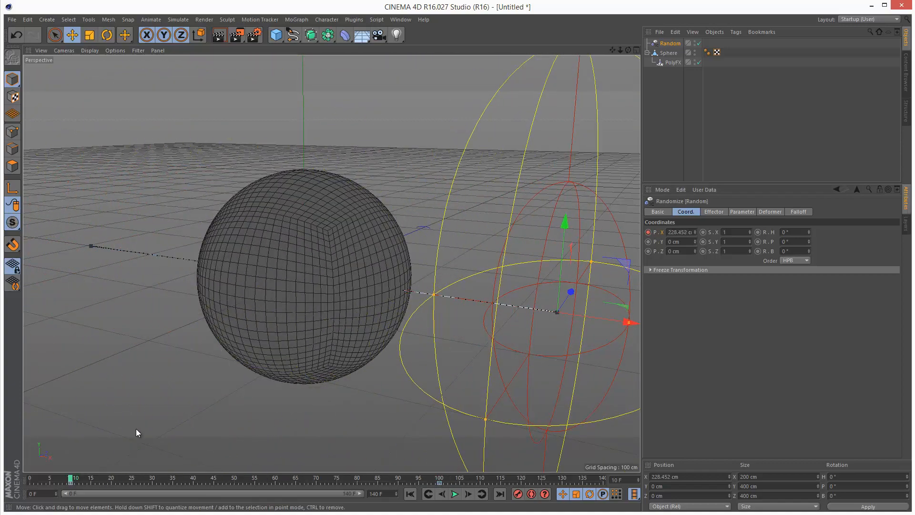
Step: Set the effector's X-position keyframes to Linear interpolation in the F-Curve timeline
right_click(677, 232)
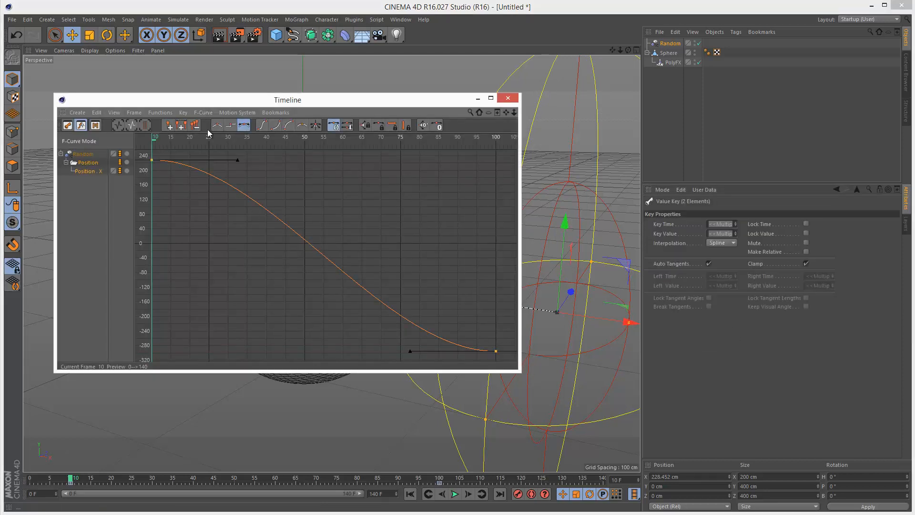
click(217, 125)
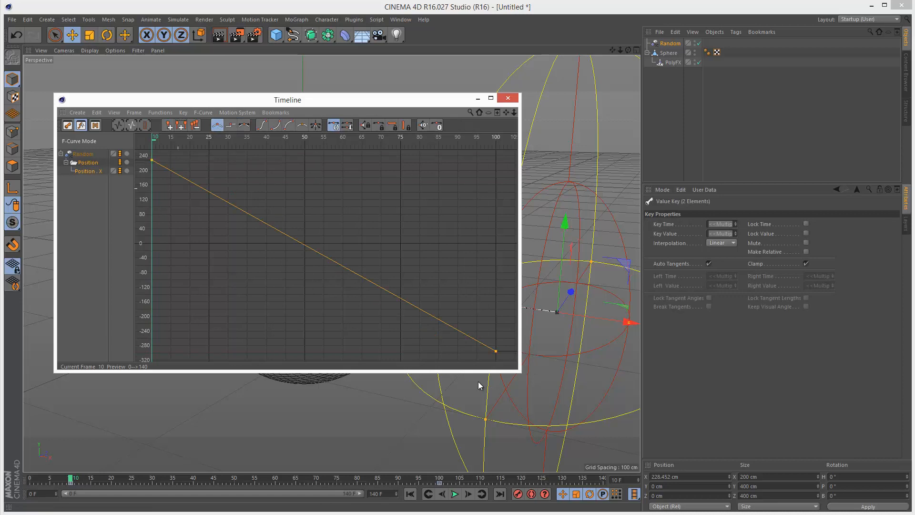
mouse_move(537, 218)
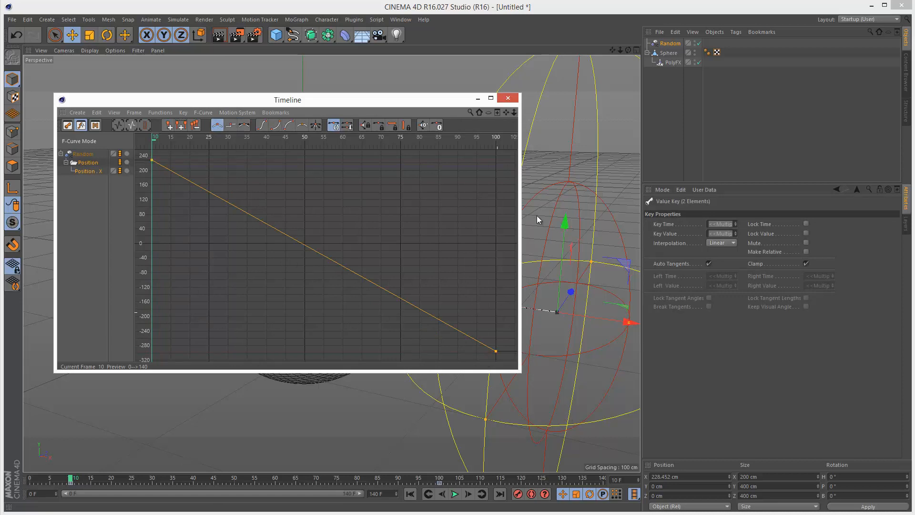
click(507, 98)
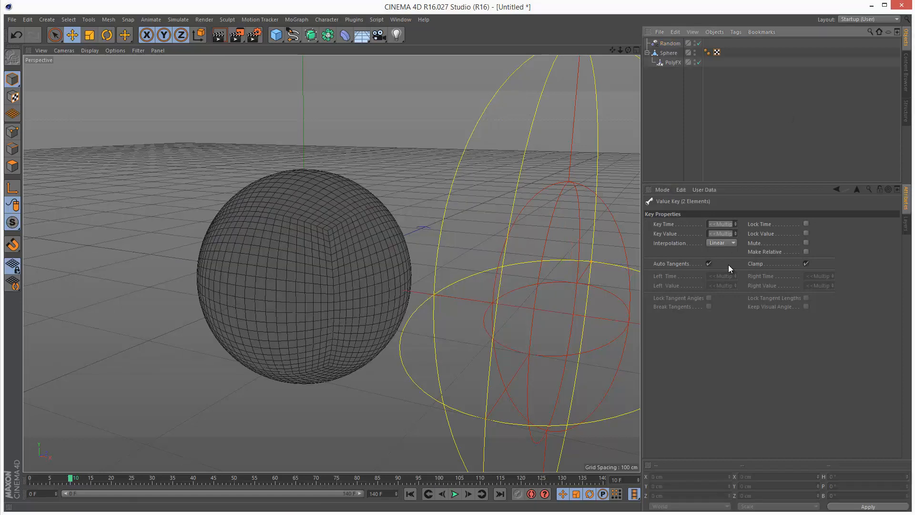
Step: Play the animation to preview the polygon burst, stopping around frame 35
click(697, 45)
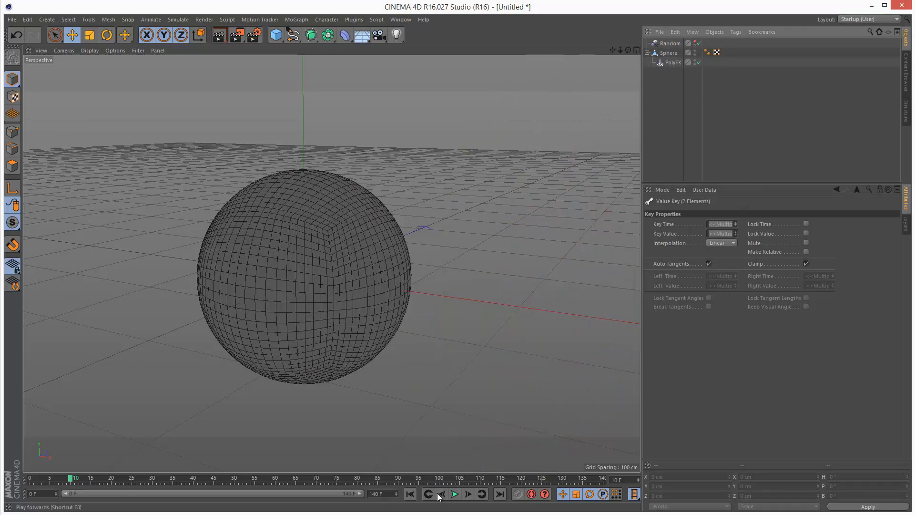
click(454, 493)
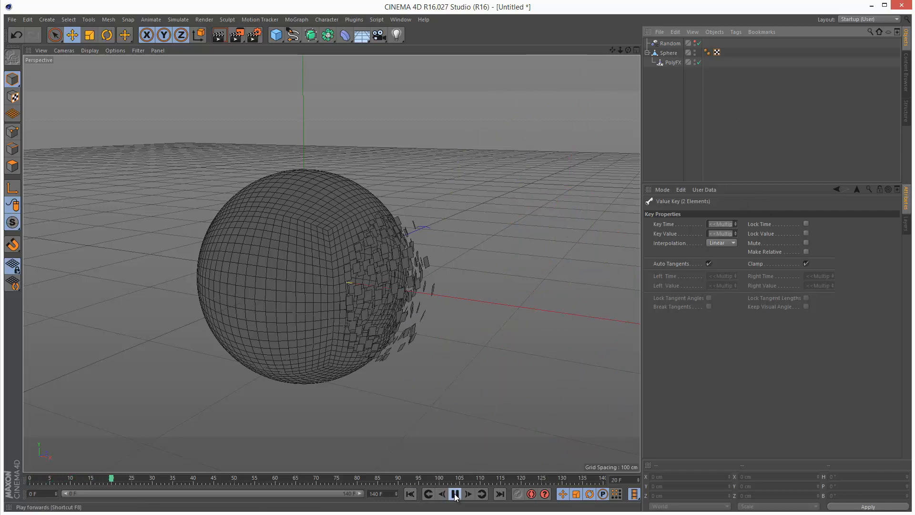
click(454, 494)
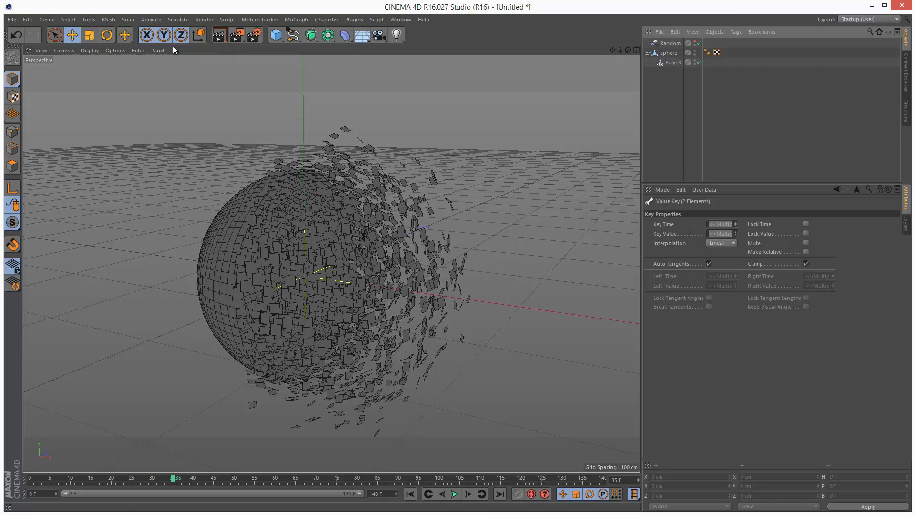
Step: Add a Cloth Surface and nest the Sphere with its PolyFX under it
click(177, 19)
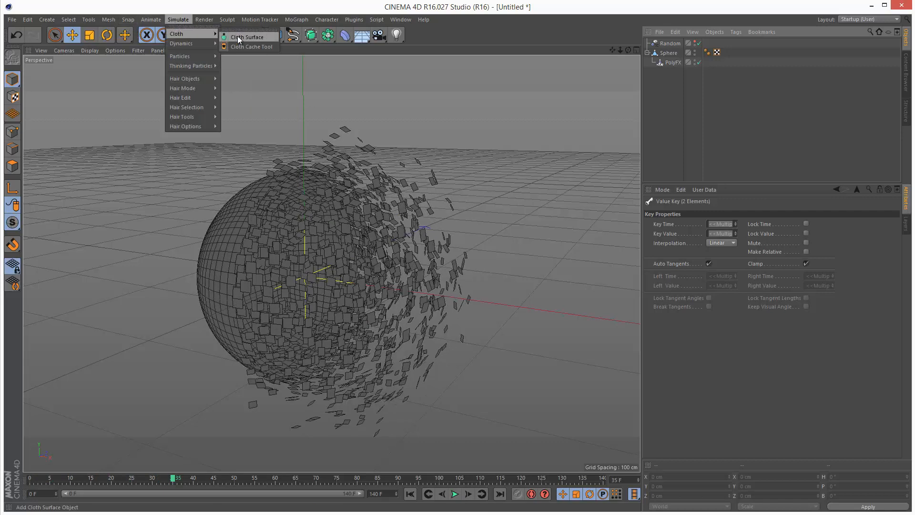
click(247, 37)
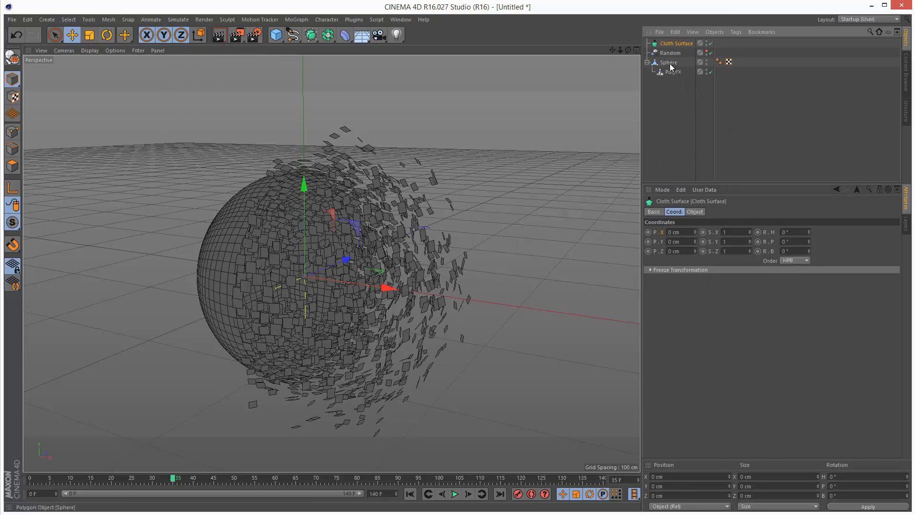
click(672, 52)
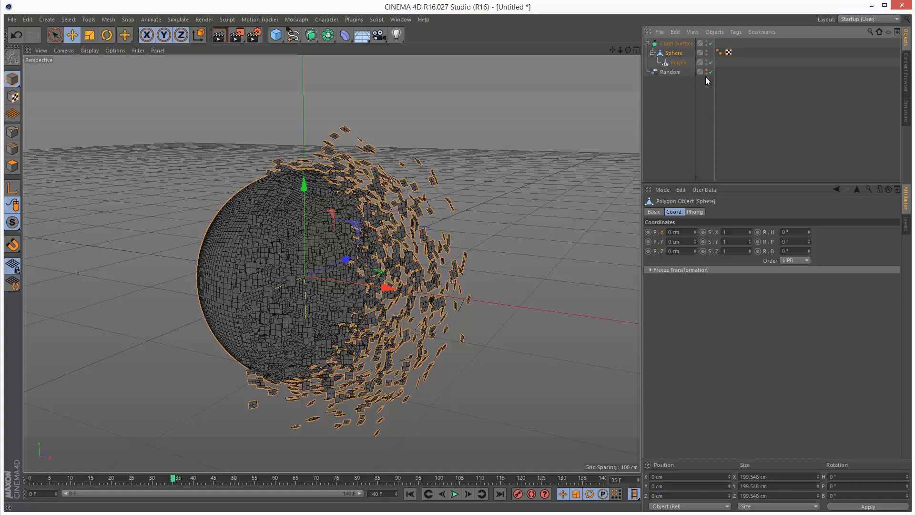
click(676, 43)
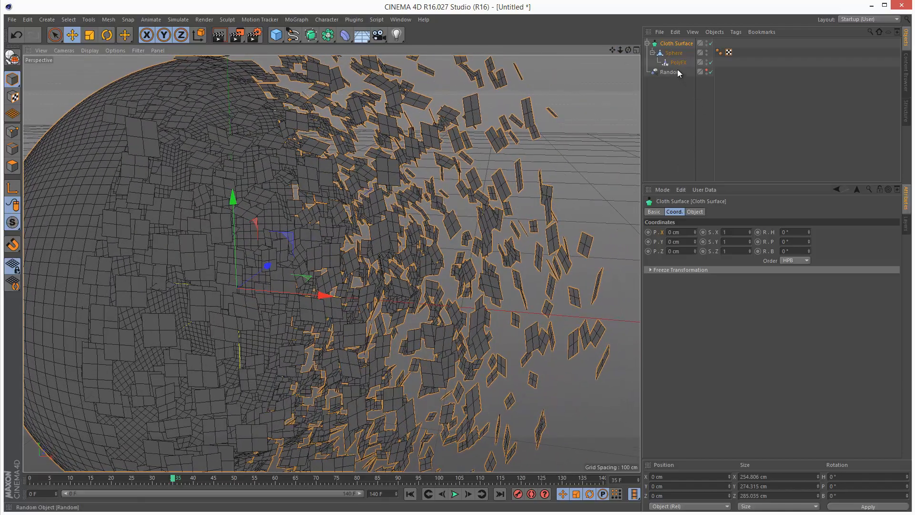
click(693, 211)
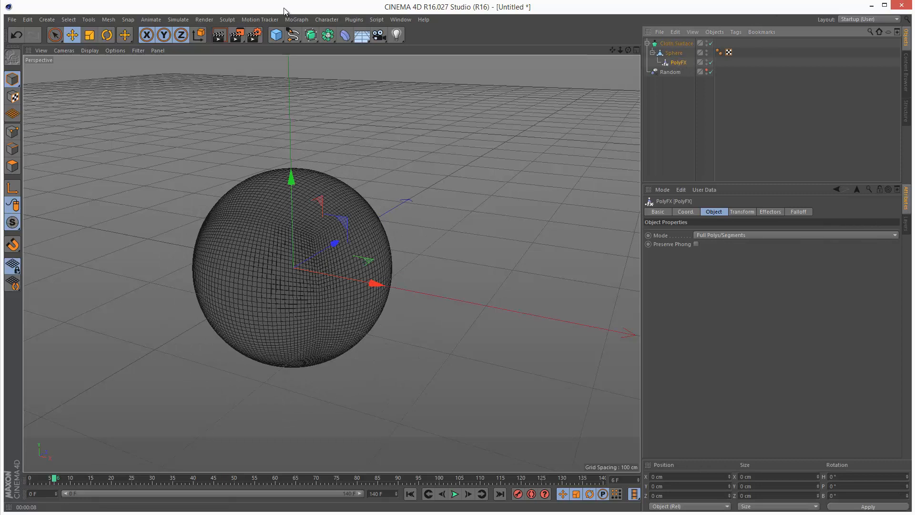
Step: Add a Time effector whose Sphere falloff is enlarged to 200 cm on Y and Z
click(296, 19)
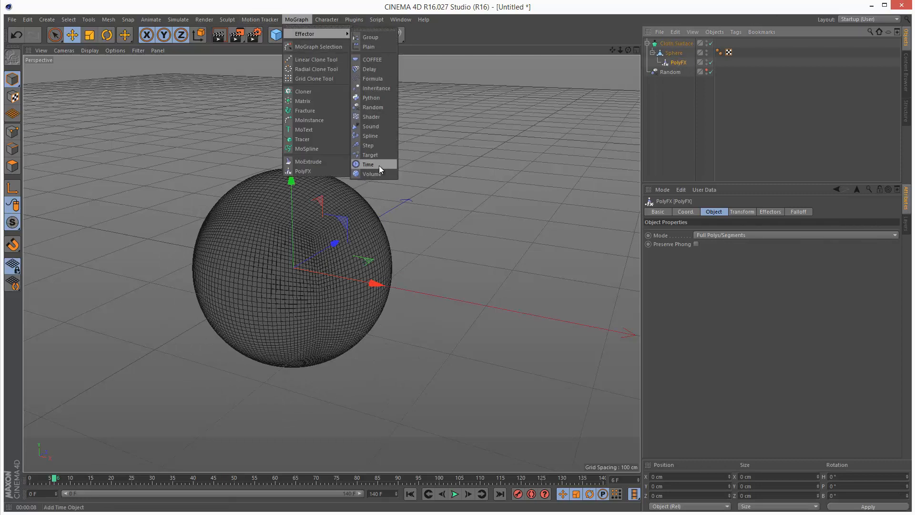
click(368, 164)
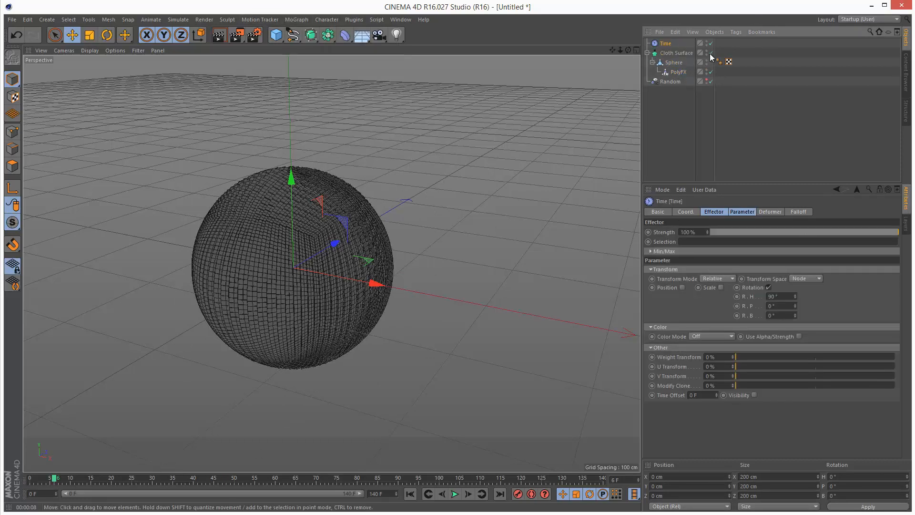
click(665, 44)
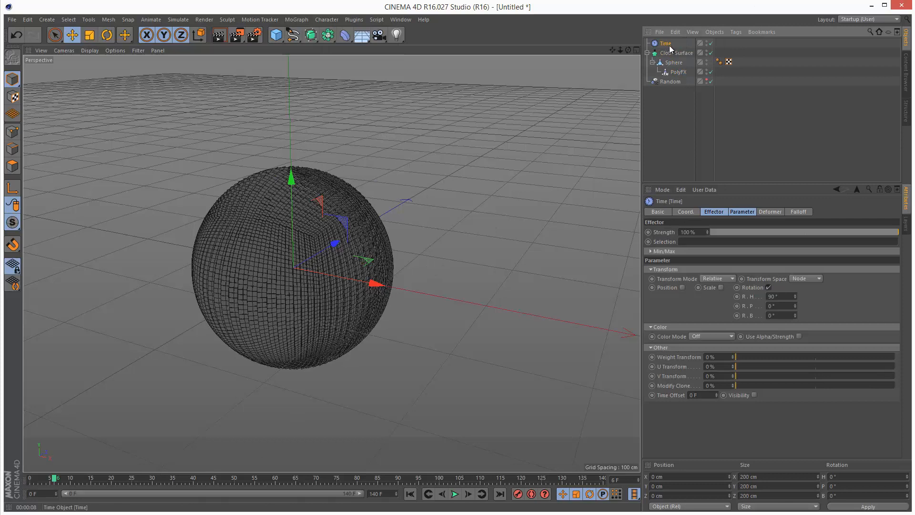
click(798, 211)
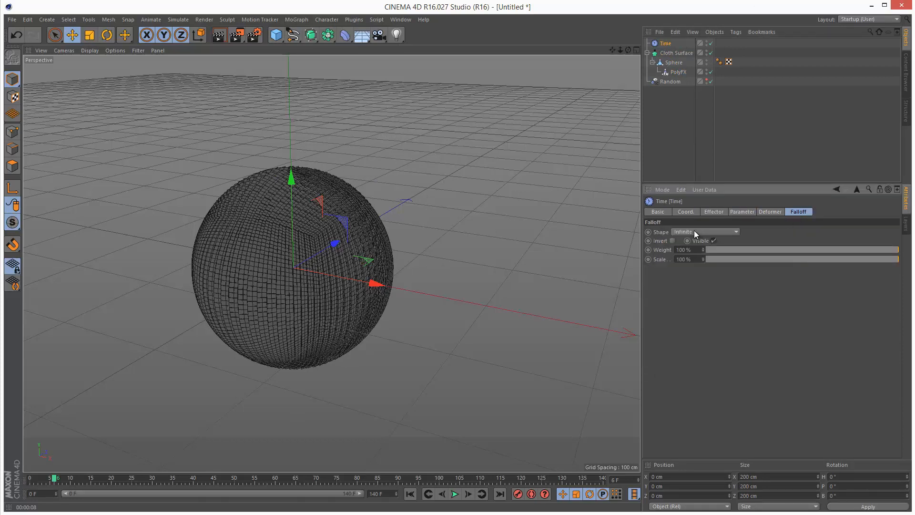
click(703, 232)
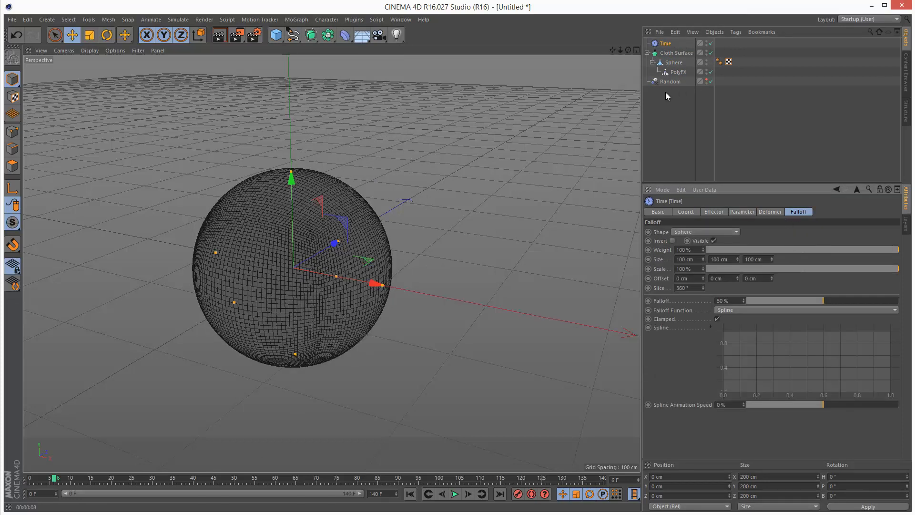
click(670, 81)
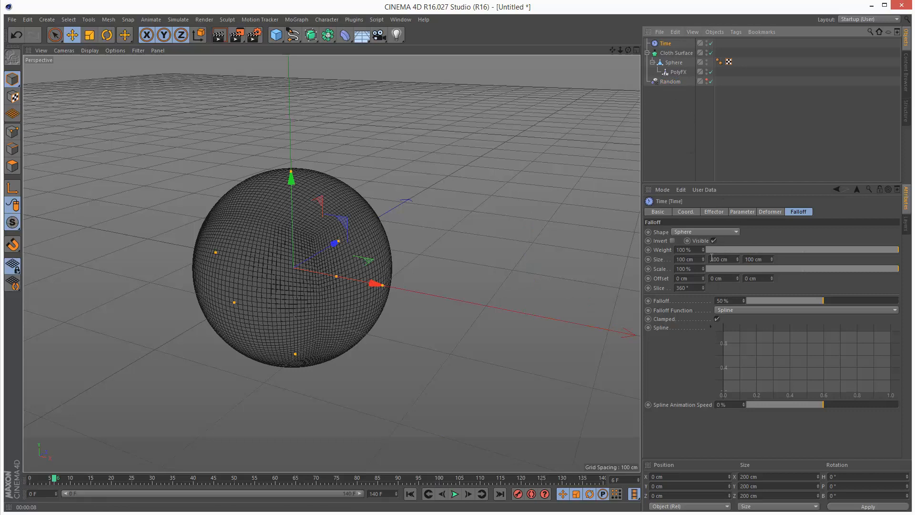
text(200)
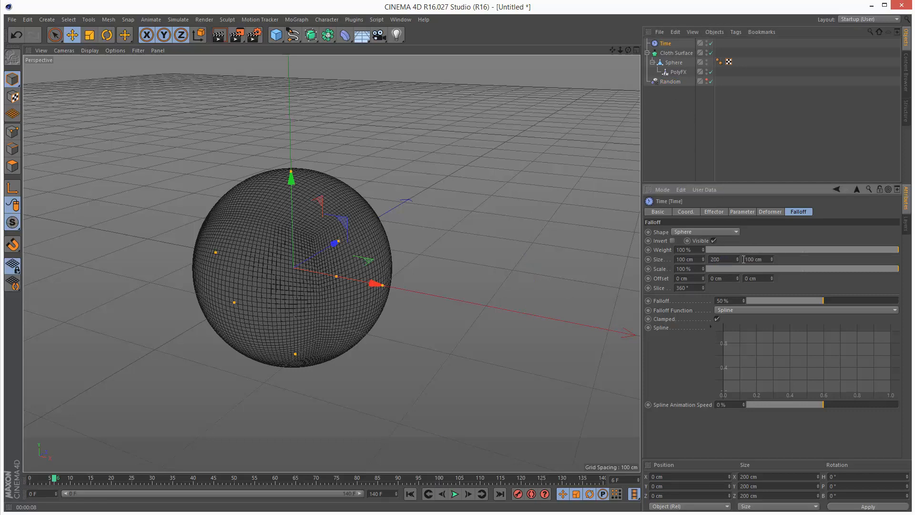
text(400)
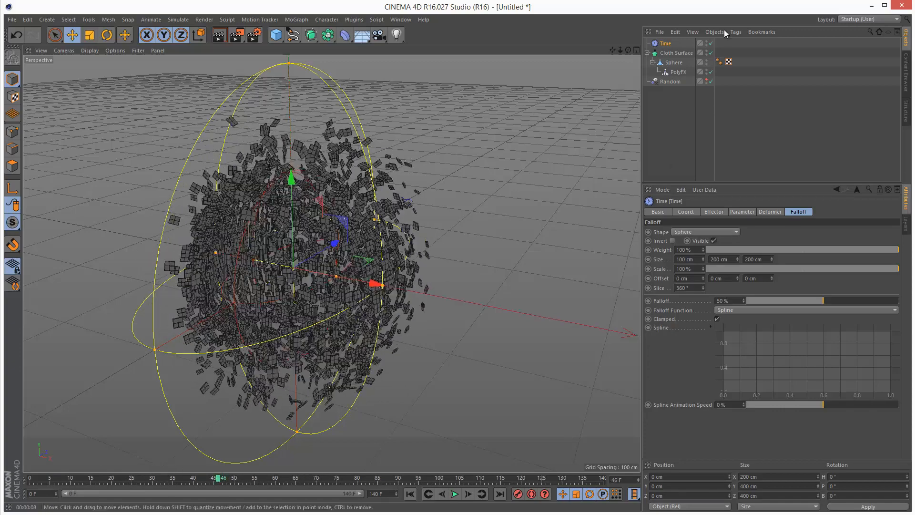
Step: Add a Null object and give it an XPresso tag
click(275, 34)
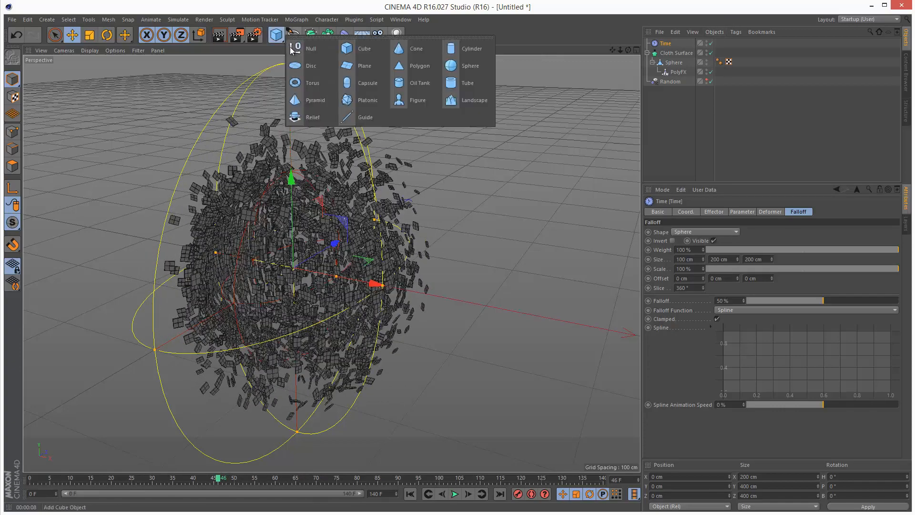
click(736, 31)
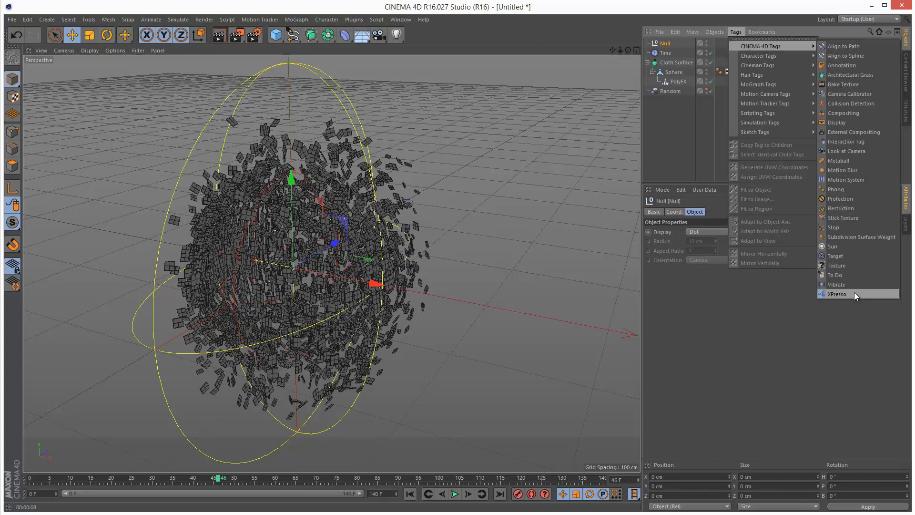
click(837, 294)
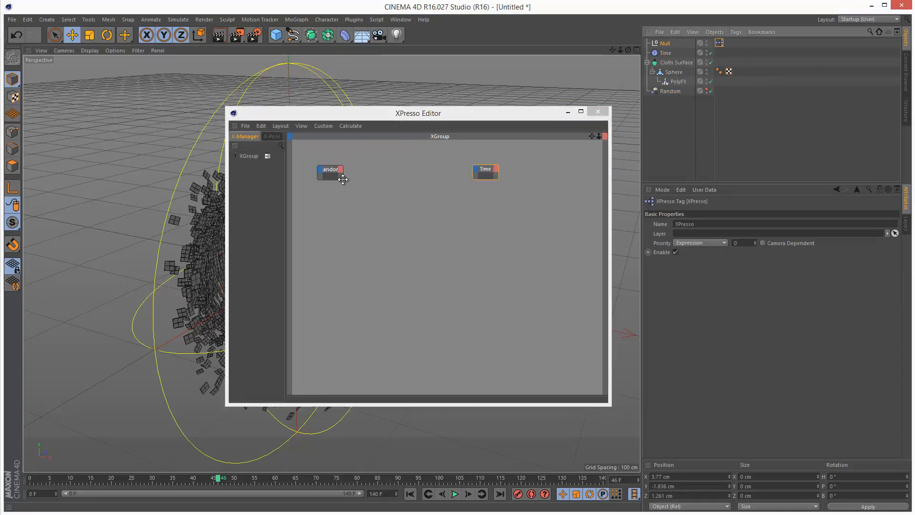
Step: Wire Random's Global Position X into Time's Global Position X in XPresso
click(330, 170)
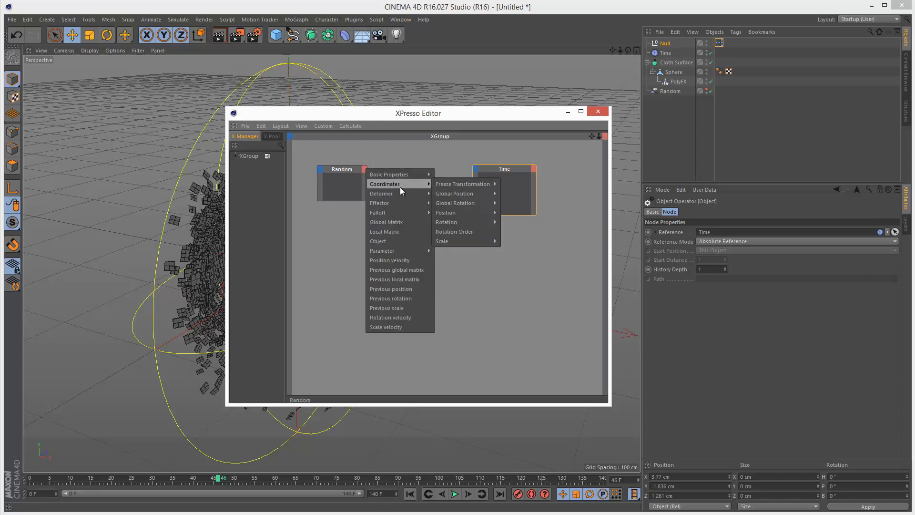
click(454, 193)
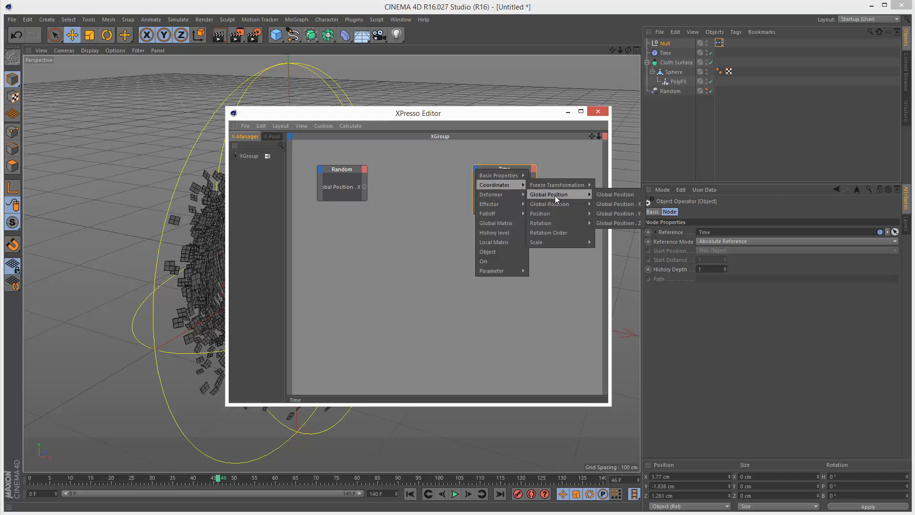
click(618, 203)
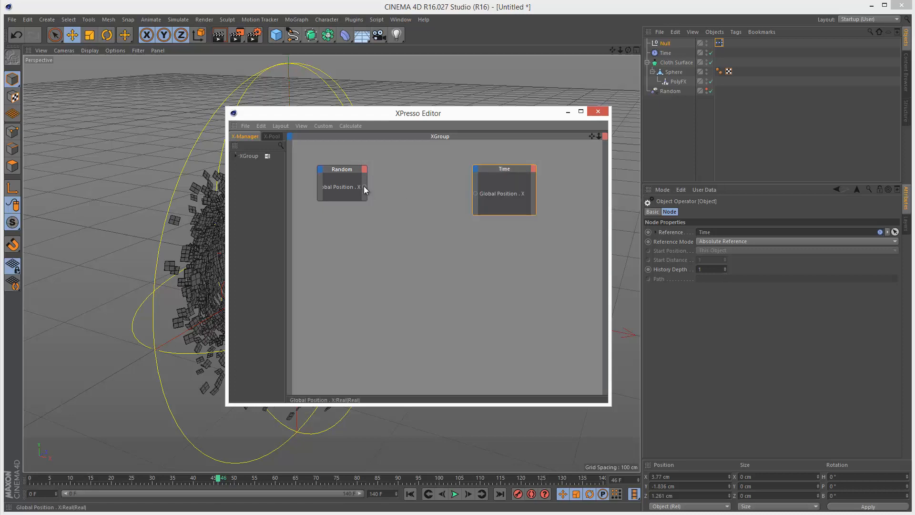
drag(365, 187, 475, 193)
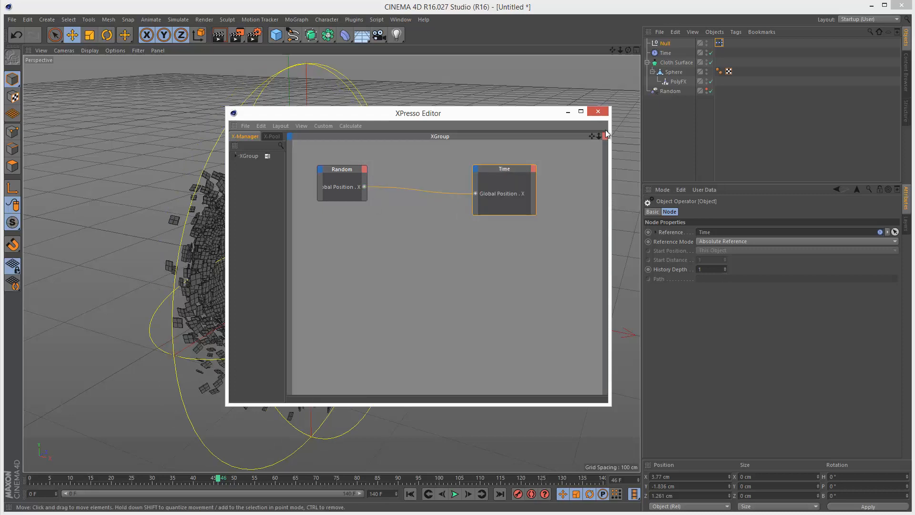
click(664, 53)
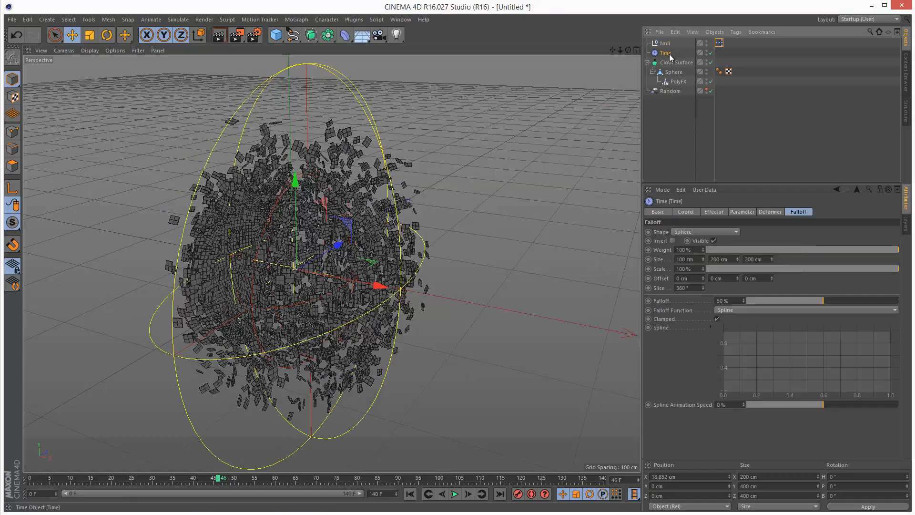
Step: Enable Position in the Time effector's Parameter settings
drag(220, 478, 131, 478)
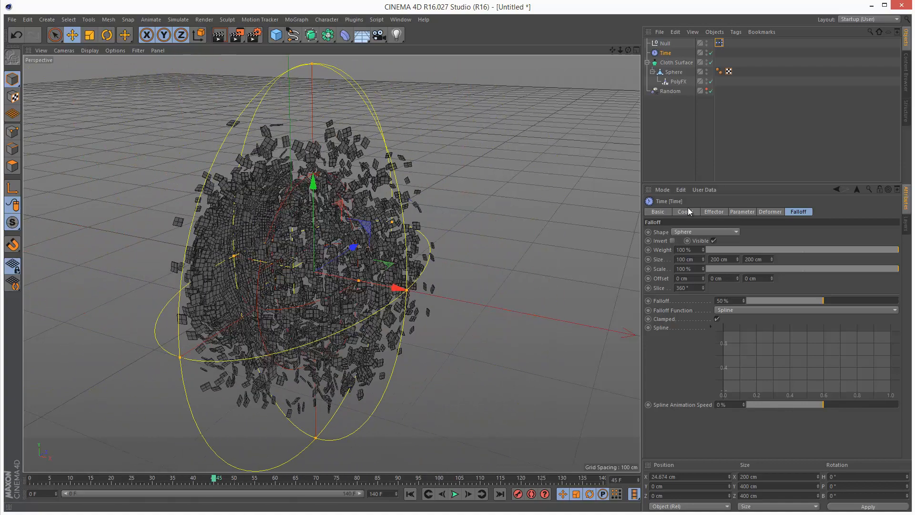
click(741, 211)
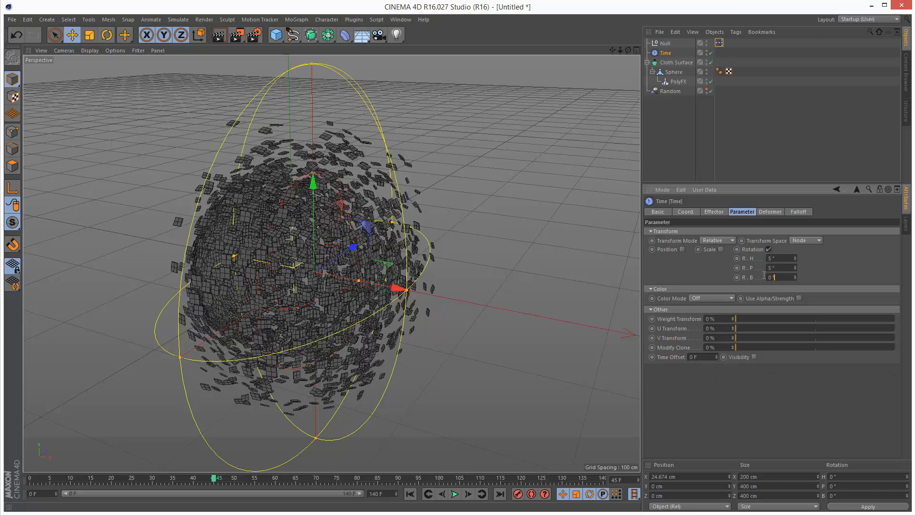
click(681, 250)
text(2)
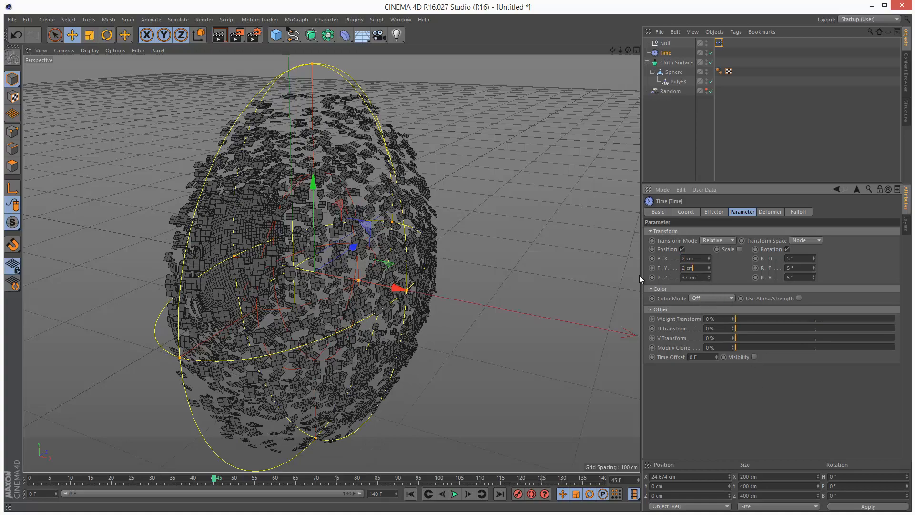
Step: Play the burst animation to preview the sweep, then stop playback
click(454, 494)
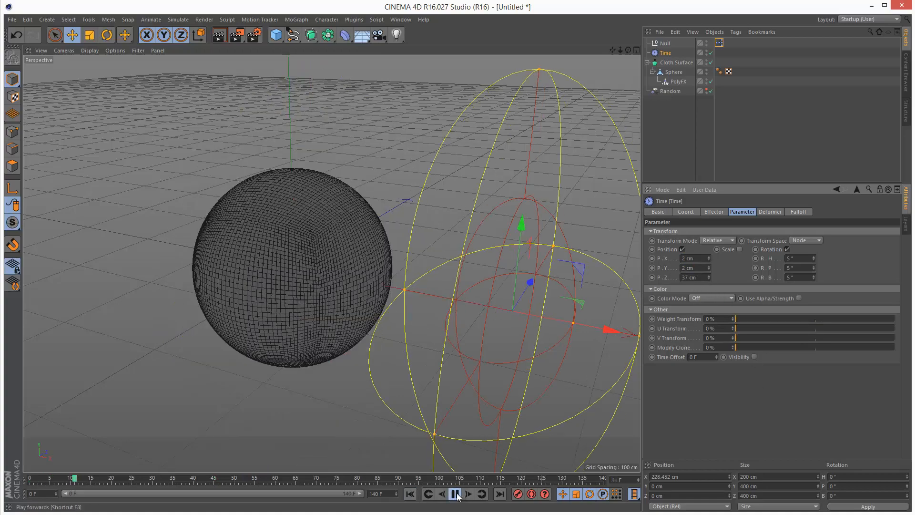
click(454, 494)
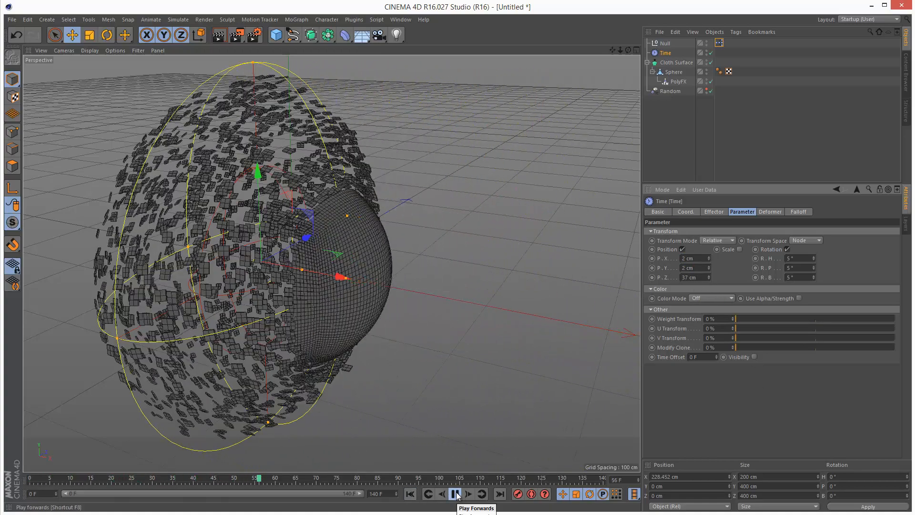
click(455, 494)
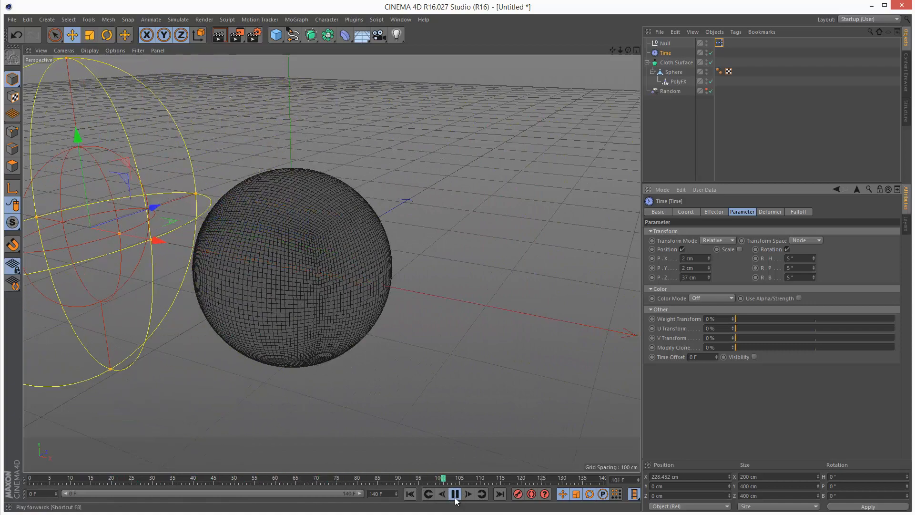
click(456, 494)
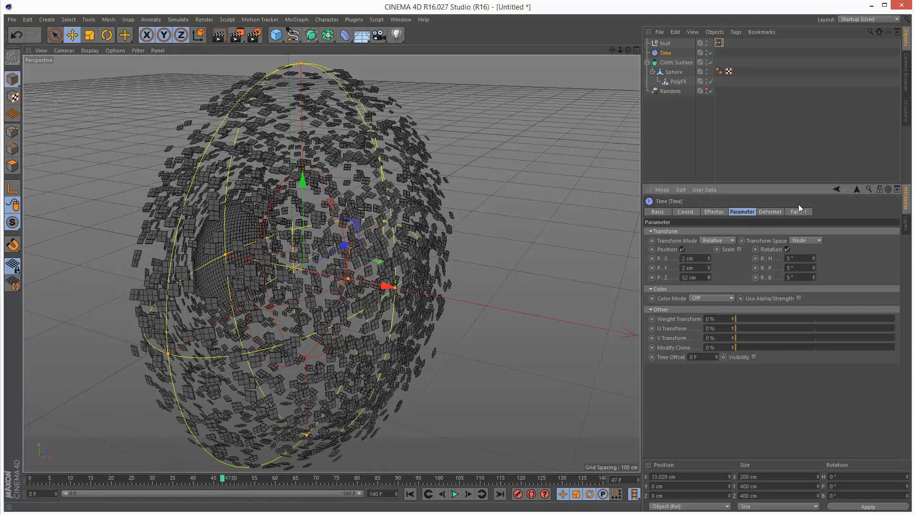
Step: Inspect the Random falloff, then give the Time effector offsets of 21, 8 and 56 cm
click(798, 211)
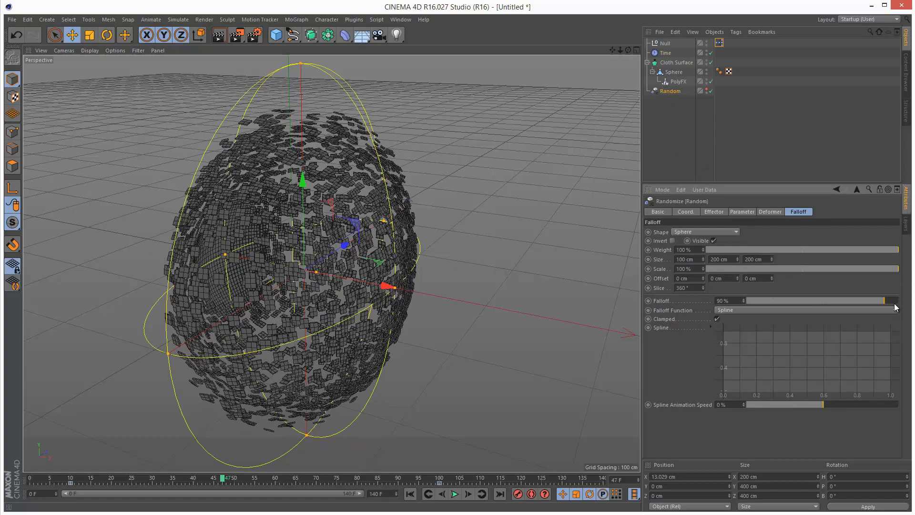
drag(896, 300, 852, 300)
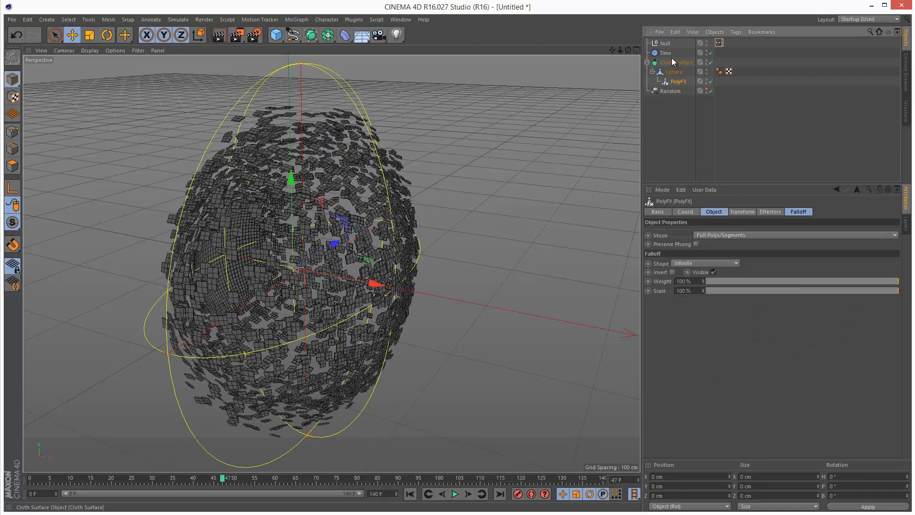
click(665, 53)
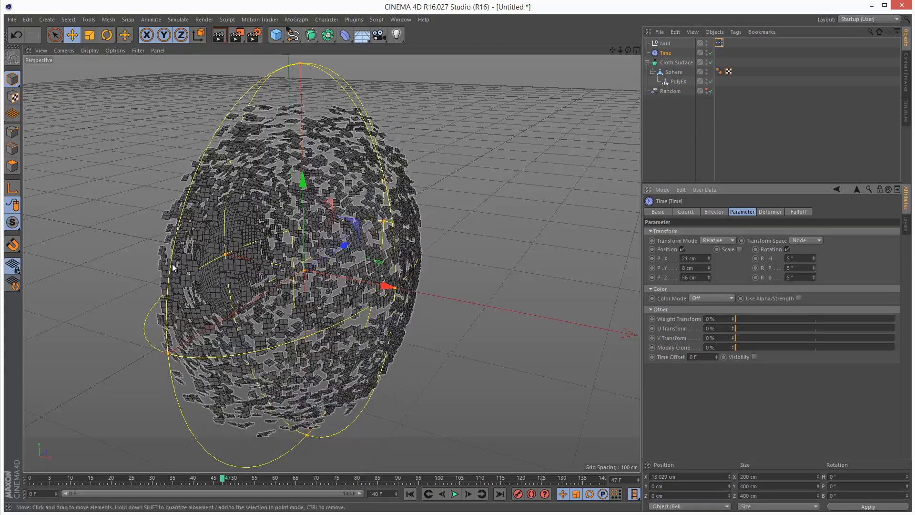
click(411, 494)
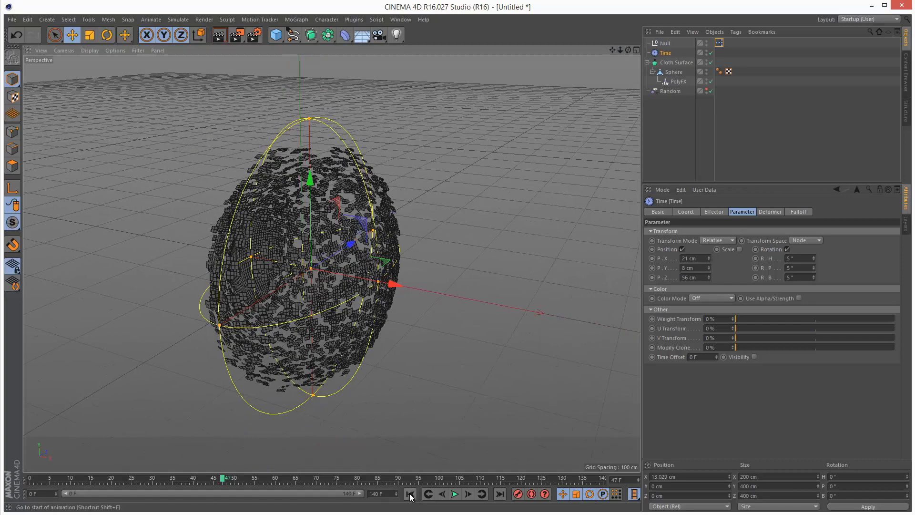
Step: Rewind, set the end frame to 90 and the key to frame 65, then replay the burst
click(454, 493)
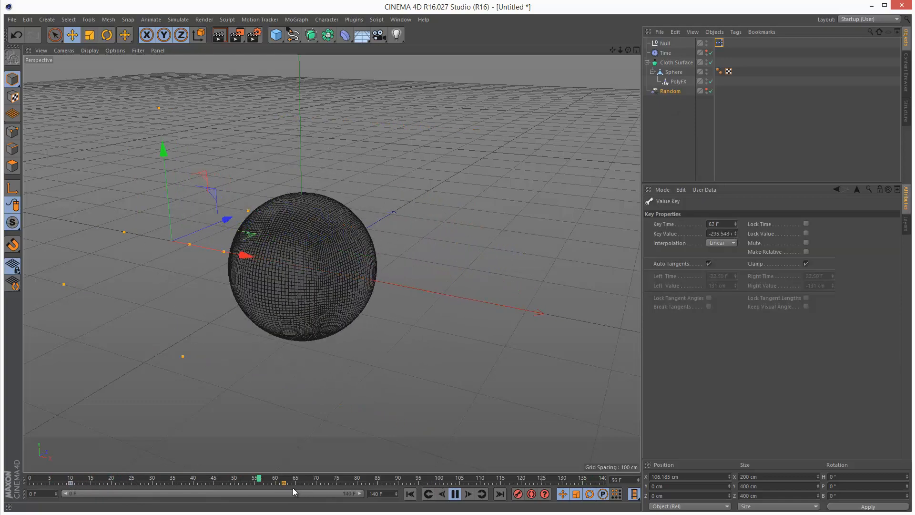
click(454, 494)
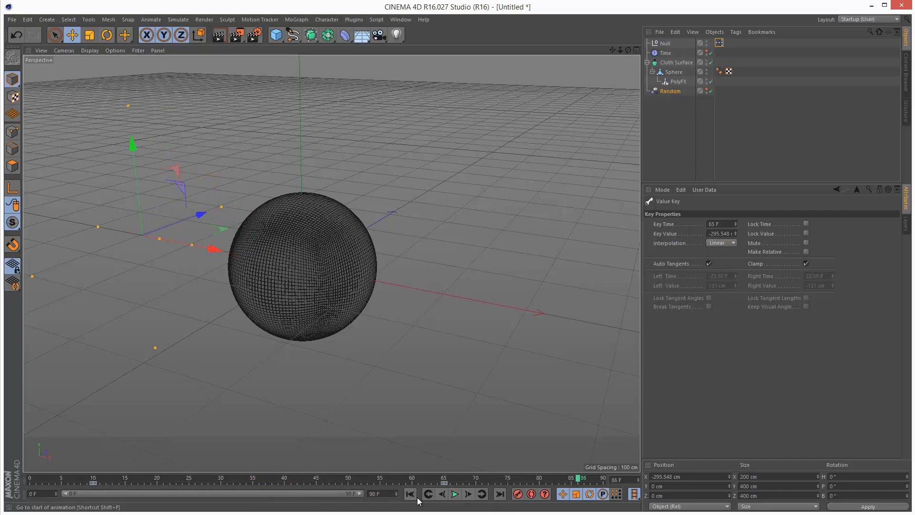
click(455, 493)
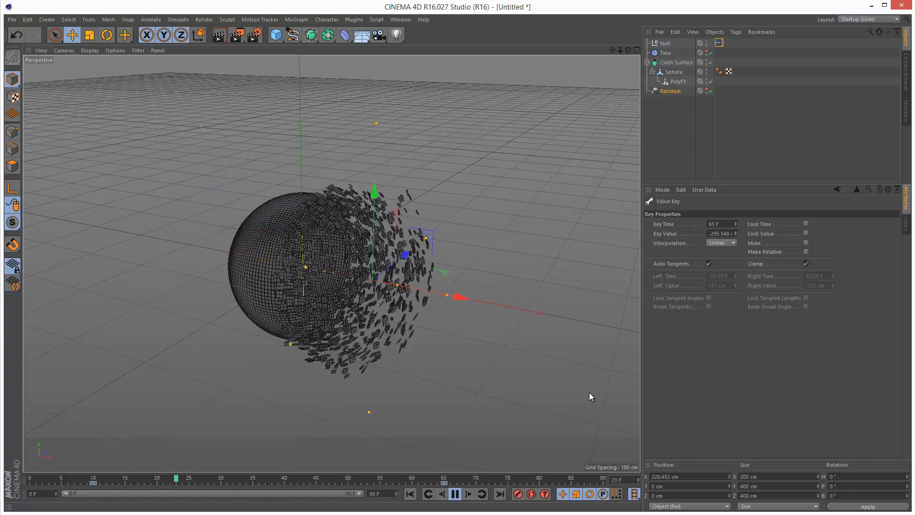
click(482, 495)
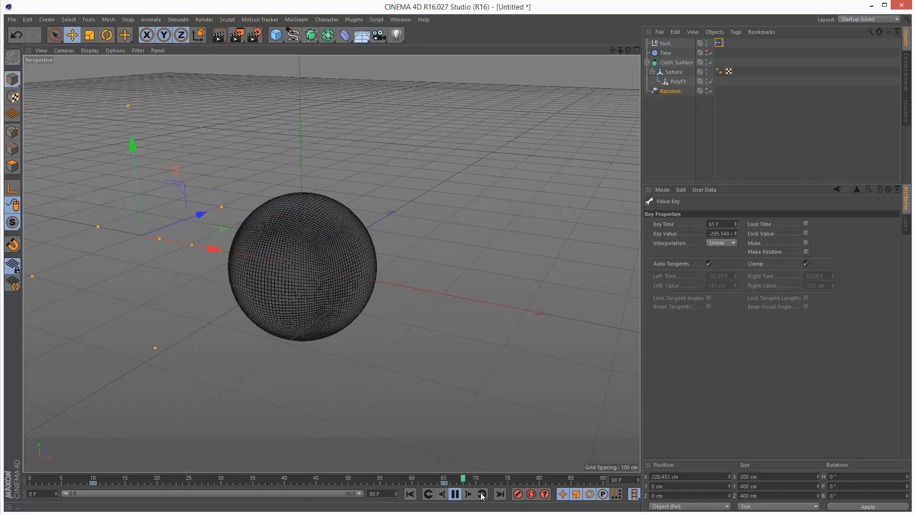
click(454, 494)
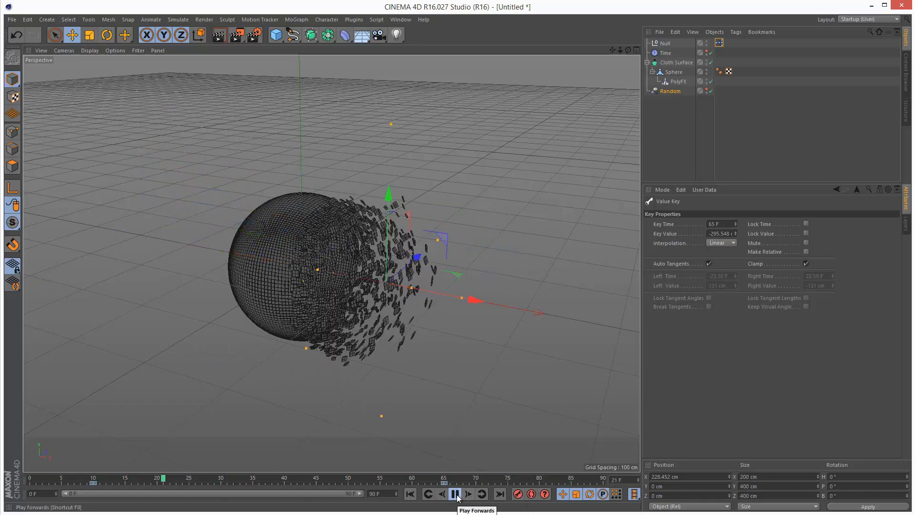
click(454, 493)
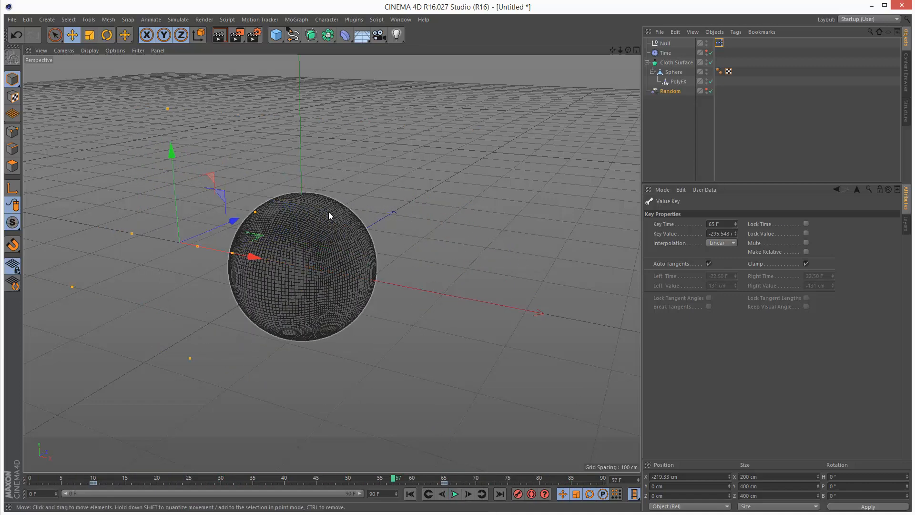
Step: Select PolyFX and review the Time effector in its Effectors list
click(670, 90)
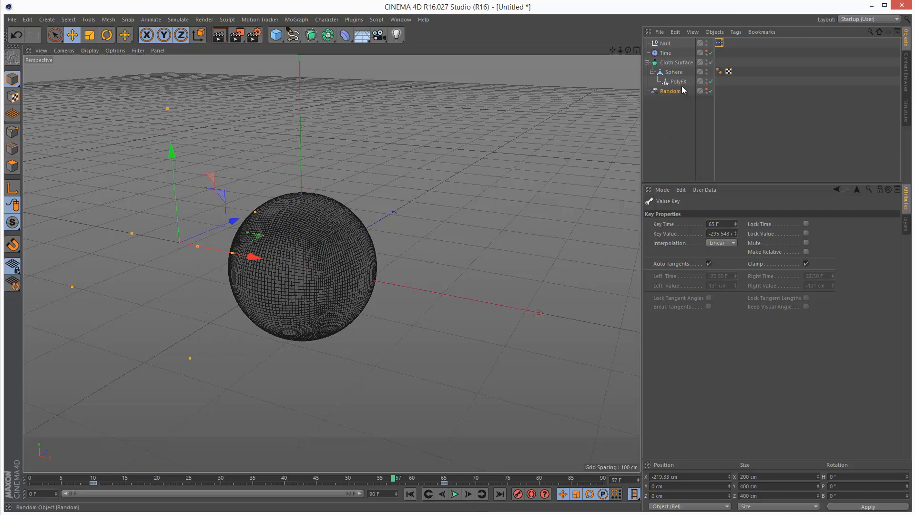
click(678, 81)
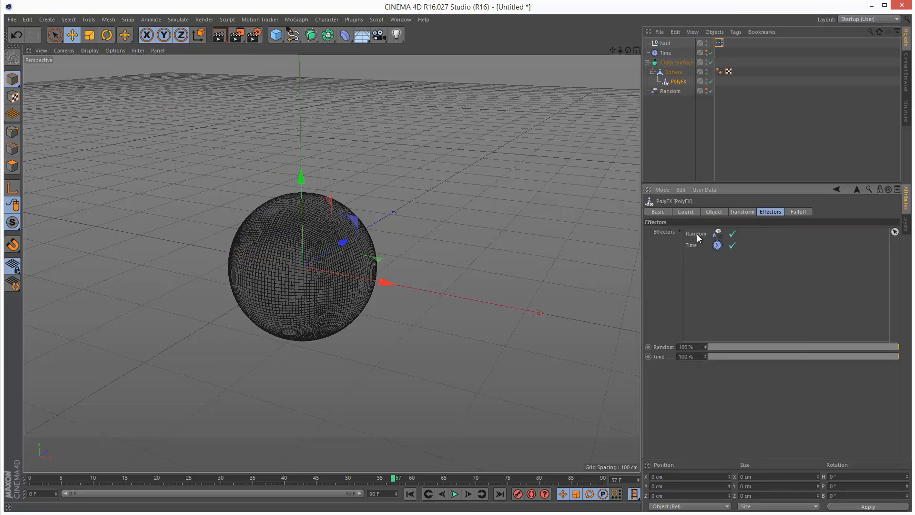
click(679, 81)
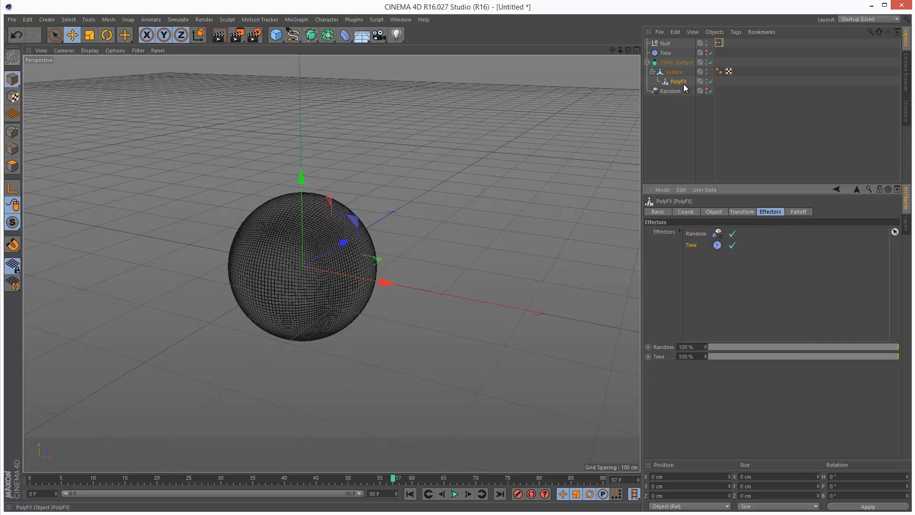
Step: Add a Delay effector from MoGraph, set to Spring mode with 85% strength
click(296, 19)
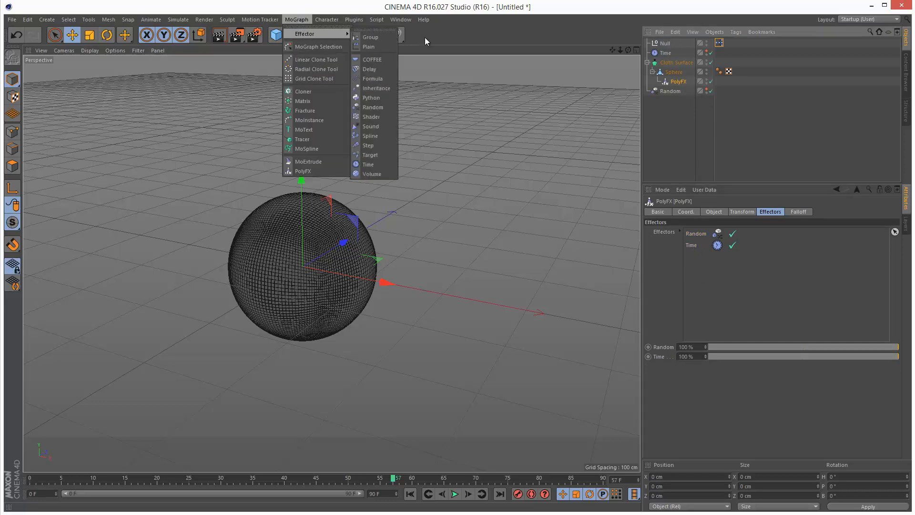
click(369, 69)
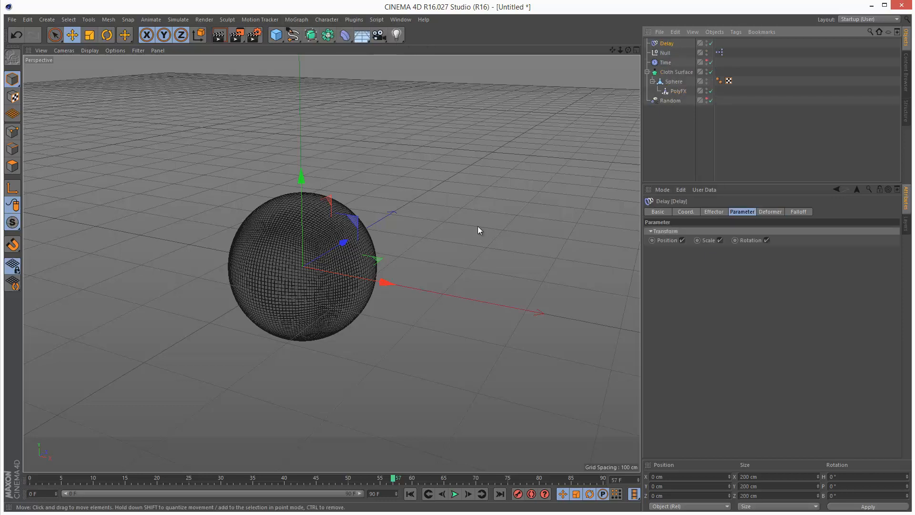
click(713, 211)
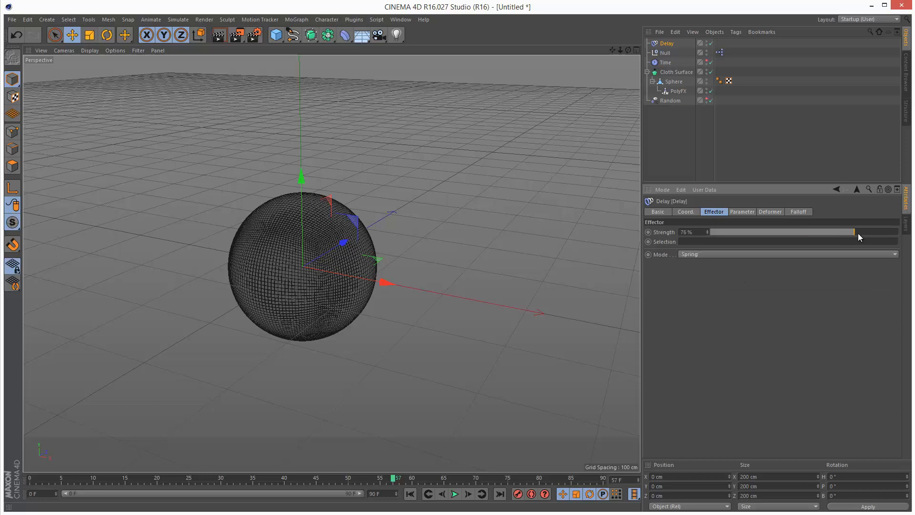
drag(855, 232, 870, 232)
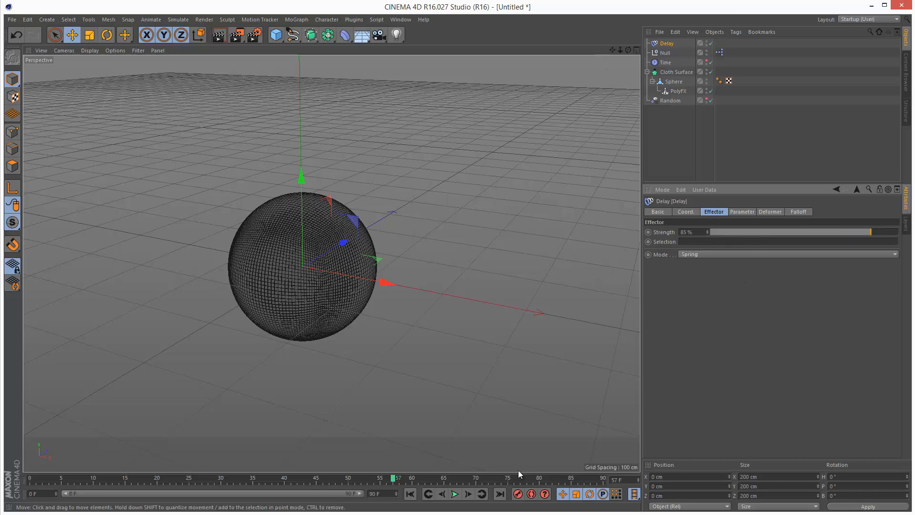
click(454, 493)
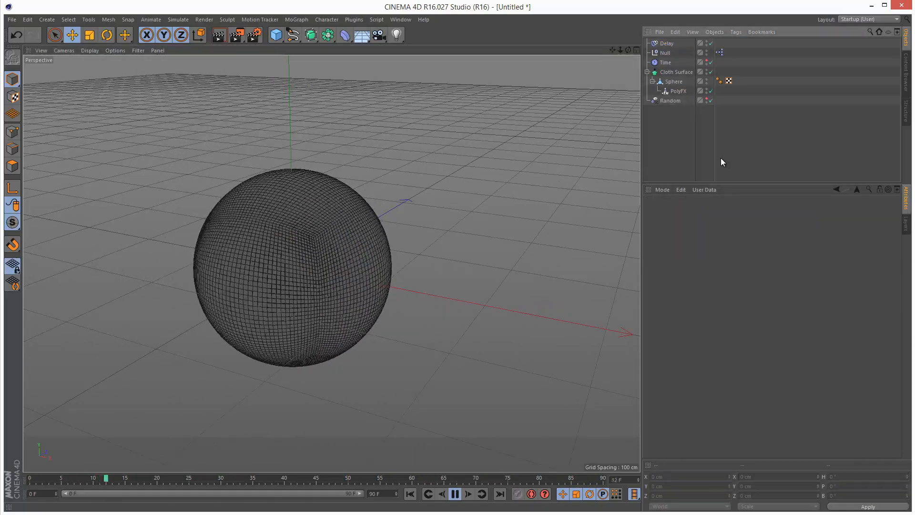
click(453, 494)
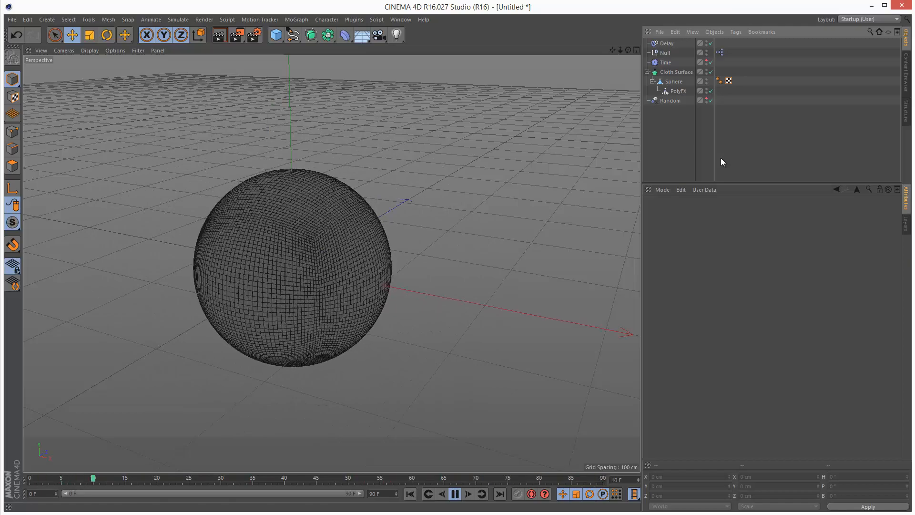
click(454, 493)
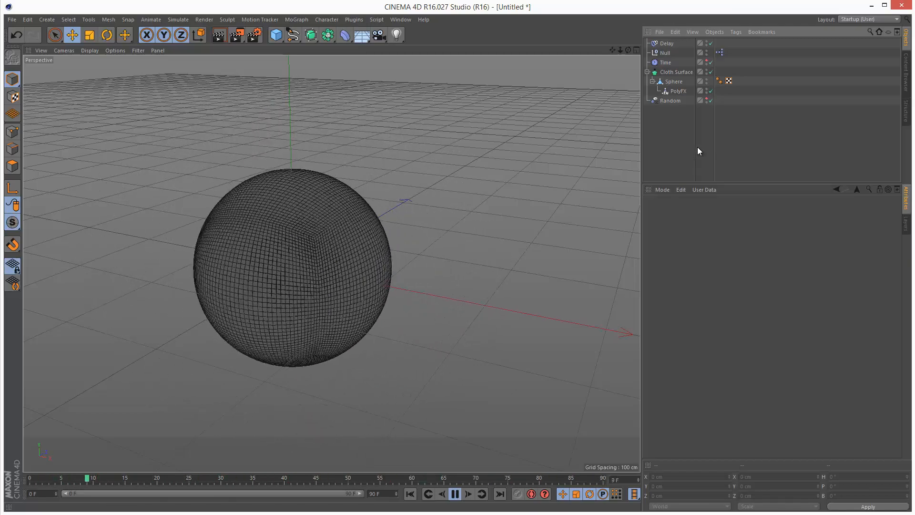
click(455, 494)
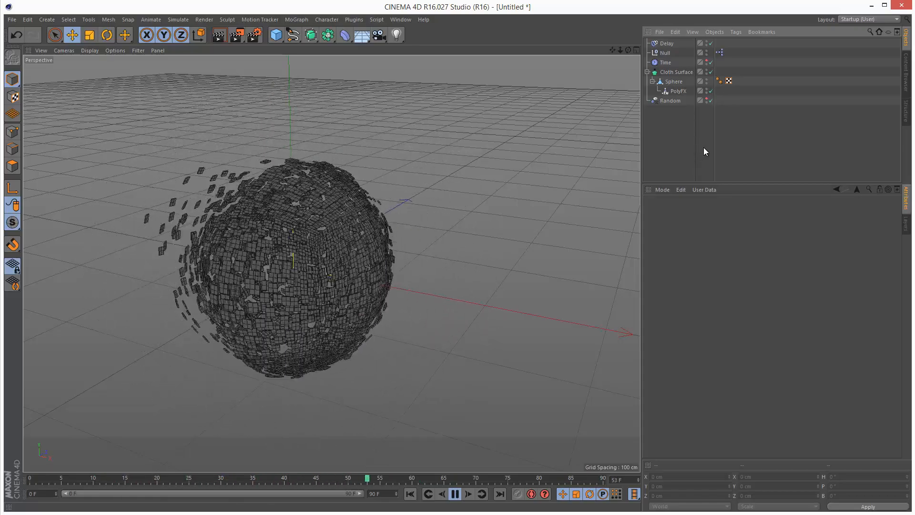
click(410, 493)
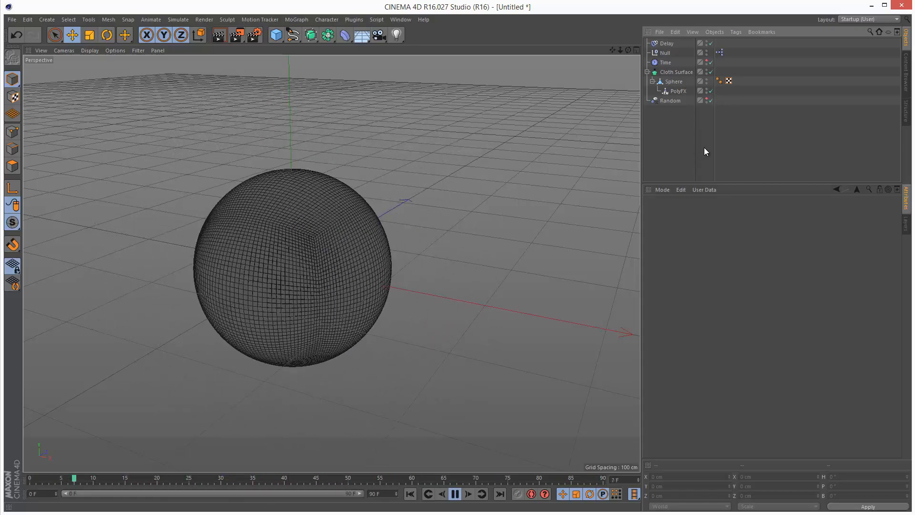
click(454, 493)
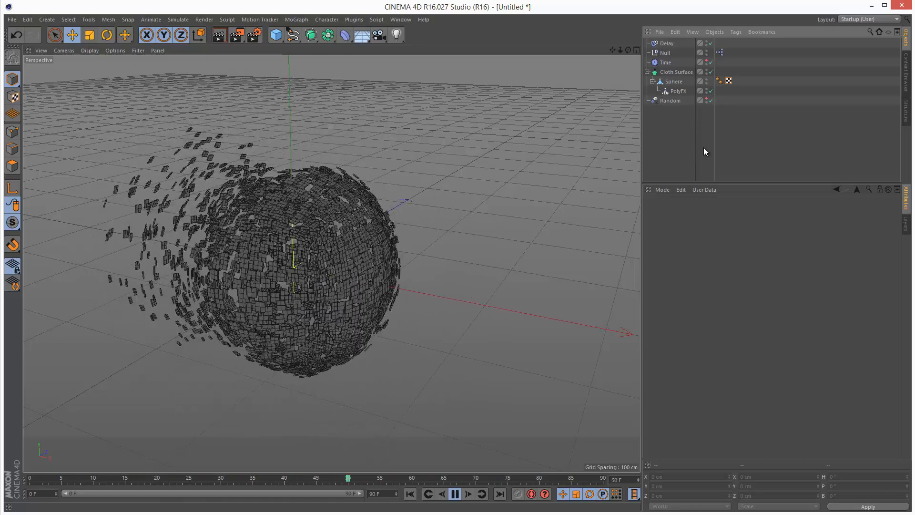